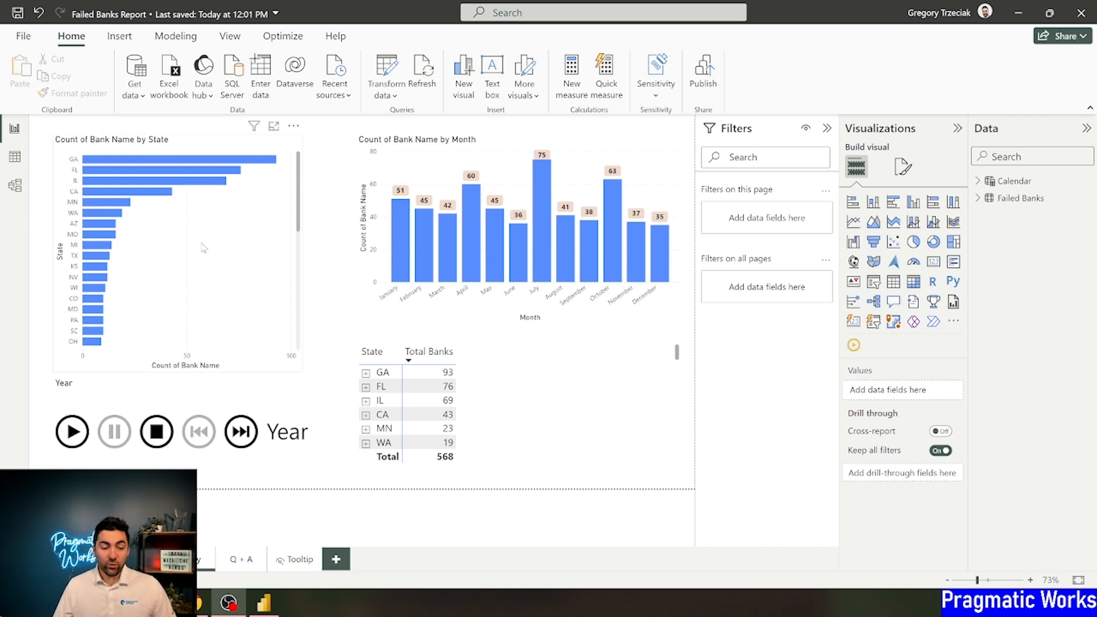
Step: Select the Count of Bank Name by State bar chart and show its Format visual options
left_click(178, 251)
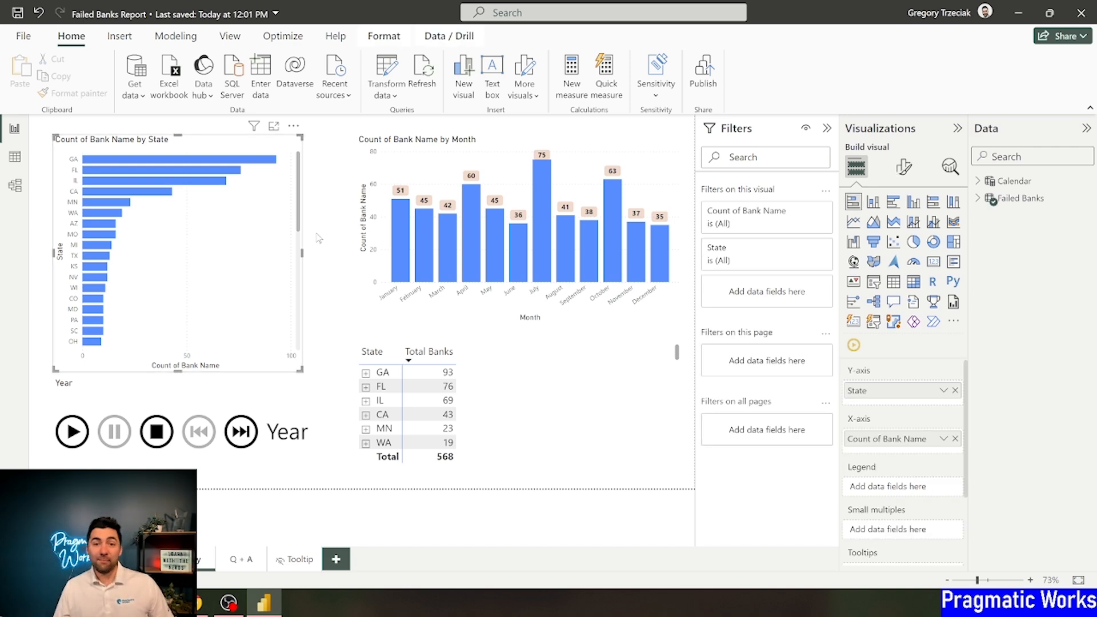
mouse_move(793, 112)
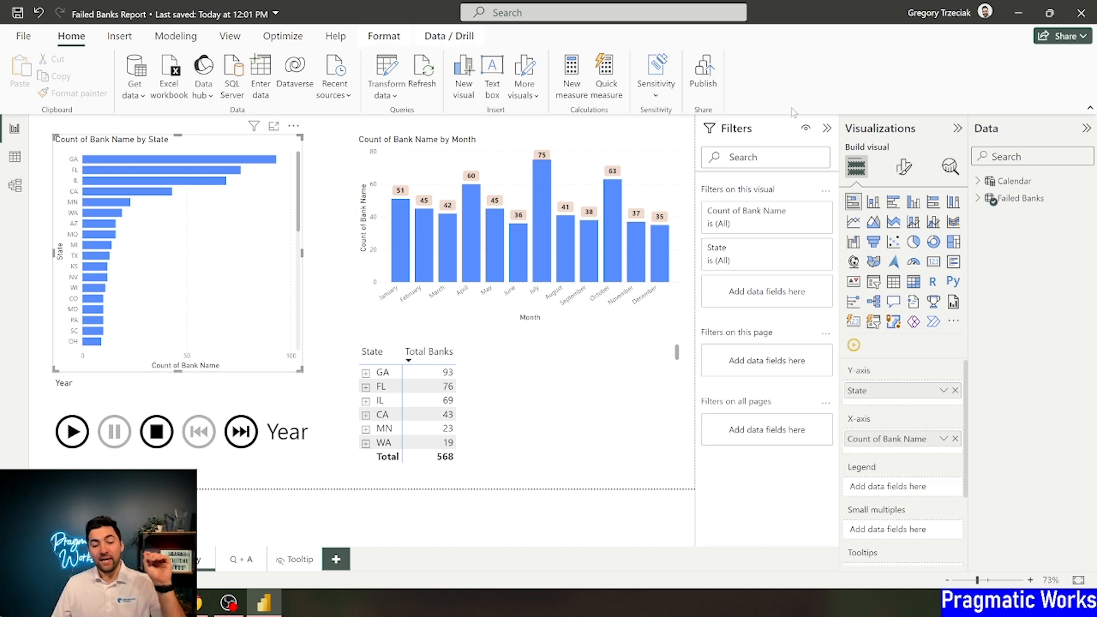
mouse_move(903, 167)
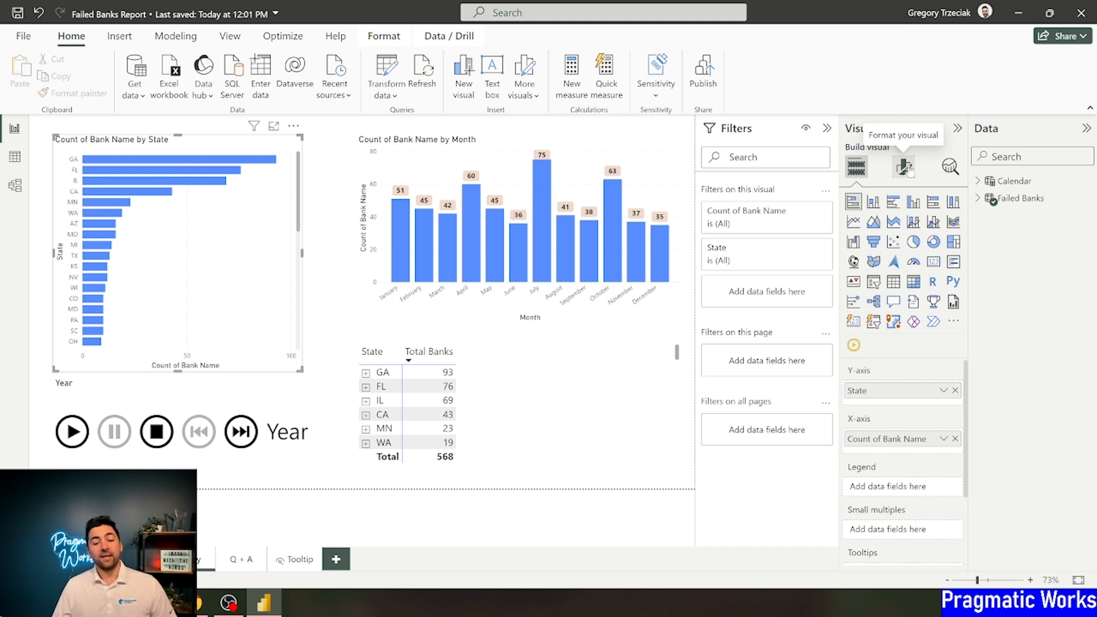
left_click(903, 167)
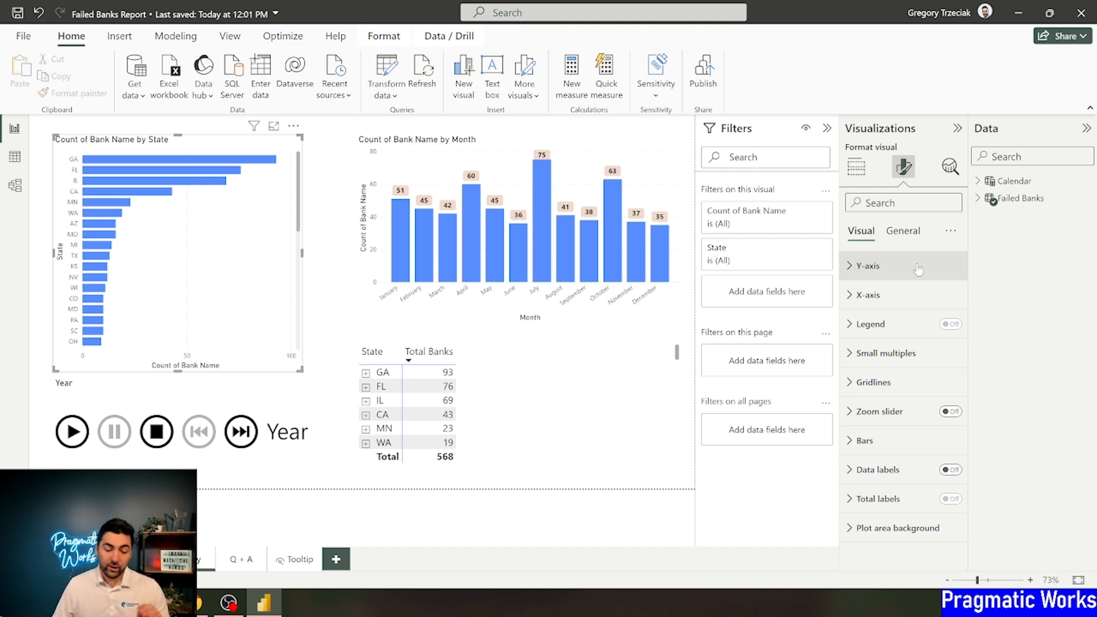
mouse_move(855, 444)
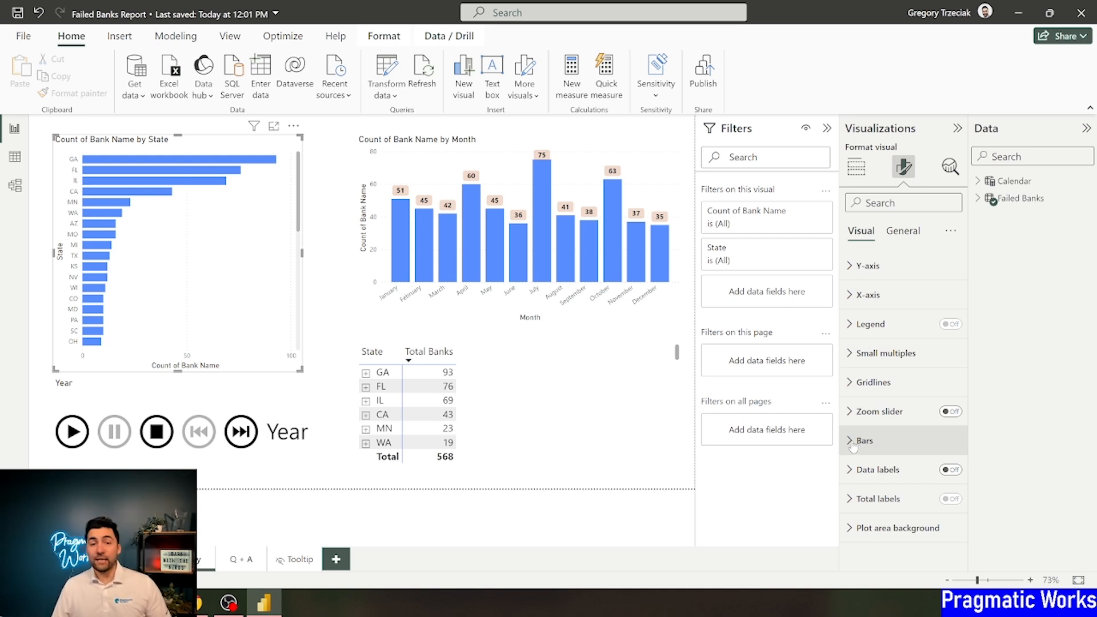
Step: Under Bars, set the State chart's bar colour transparency to 50%
left_click(864, 440)
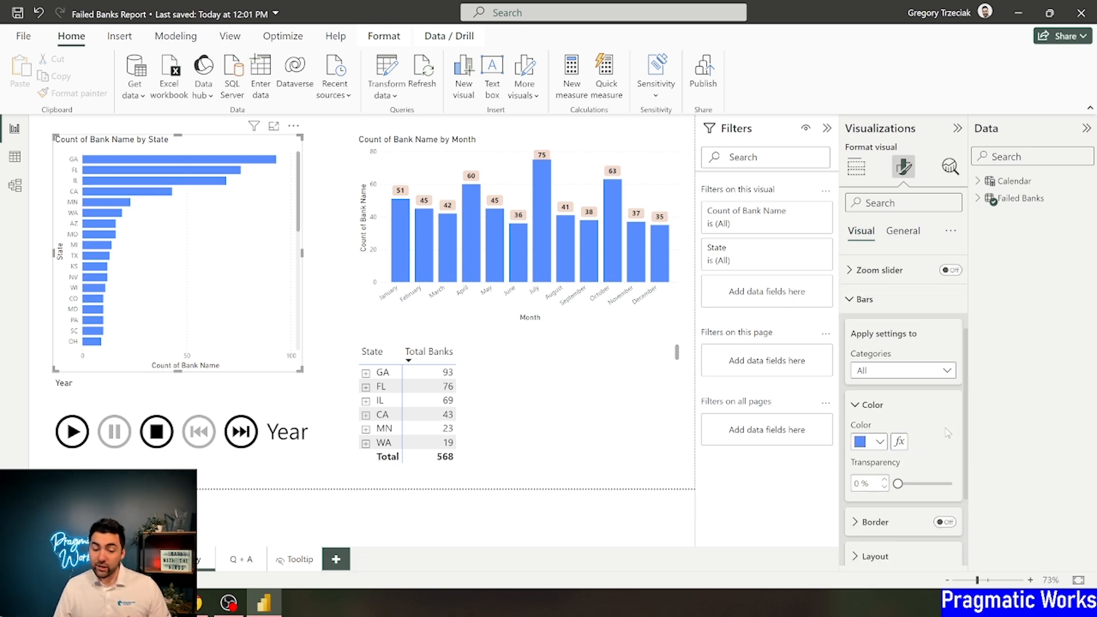
mouse_move(926, 463)
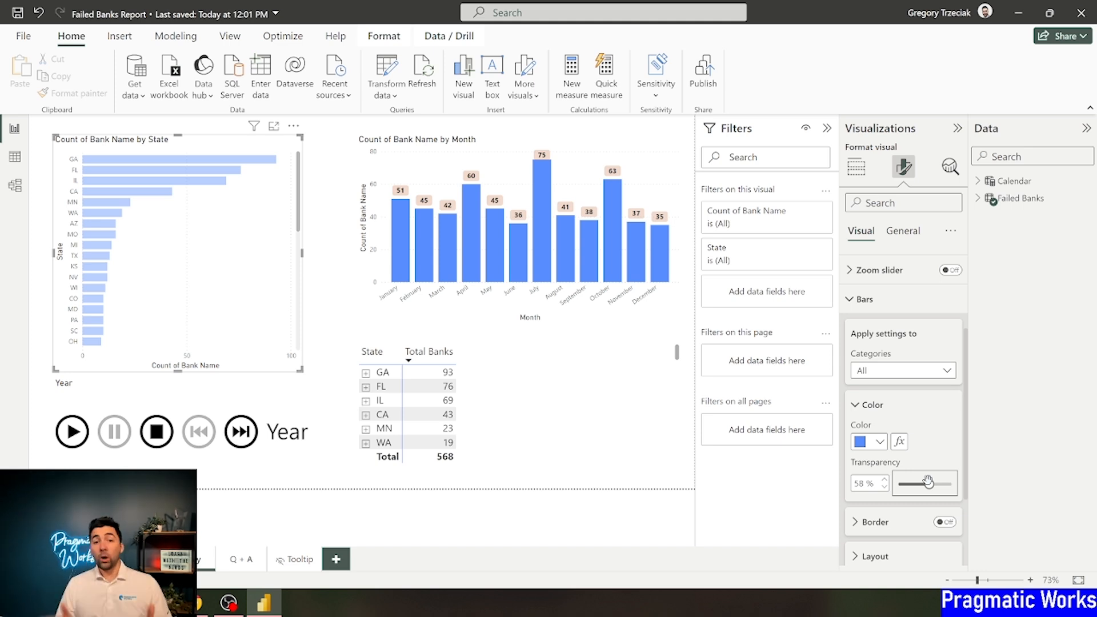
scroll("down", 3)
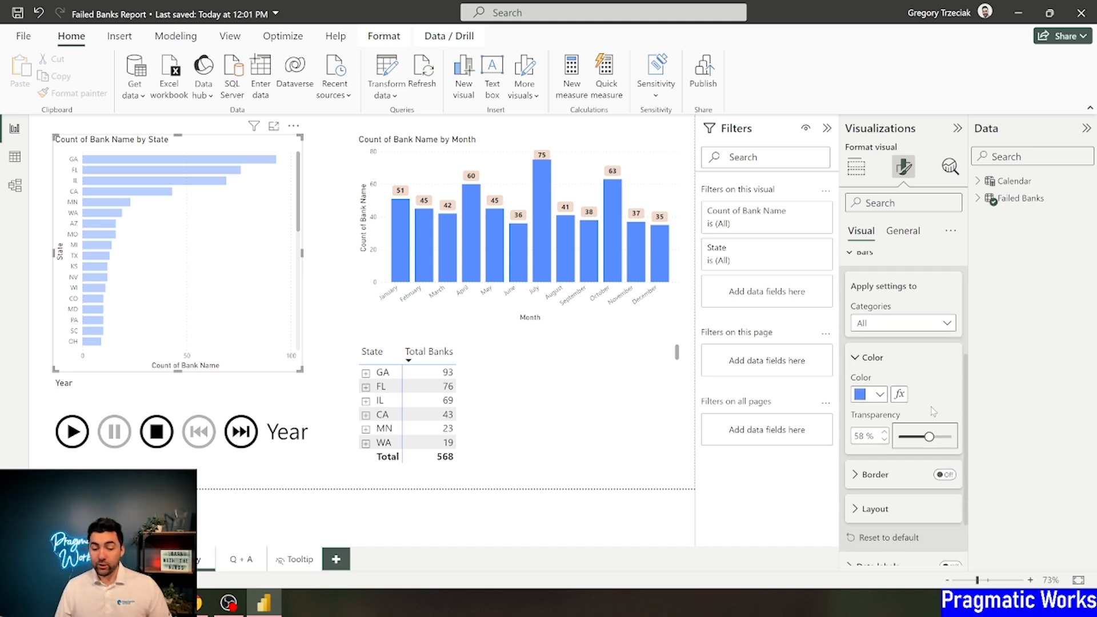
scroll("down", 3)
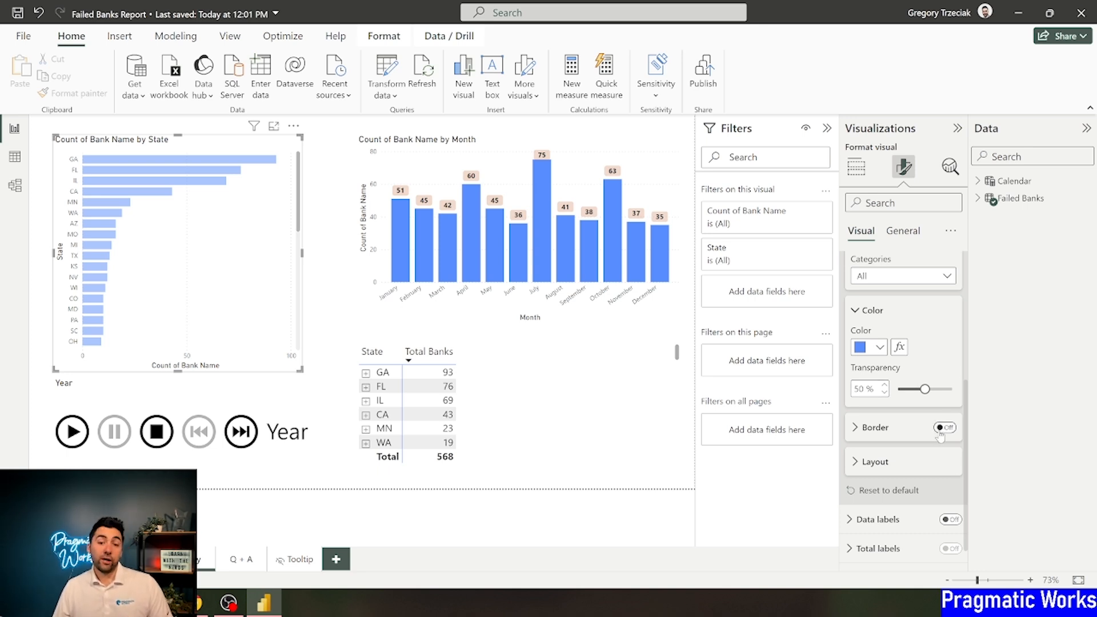
Step: Add 4 px bar borders, orange then matched to bar colour, at 42% transparency
left_click(944, 427)
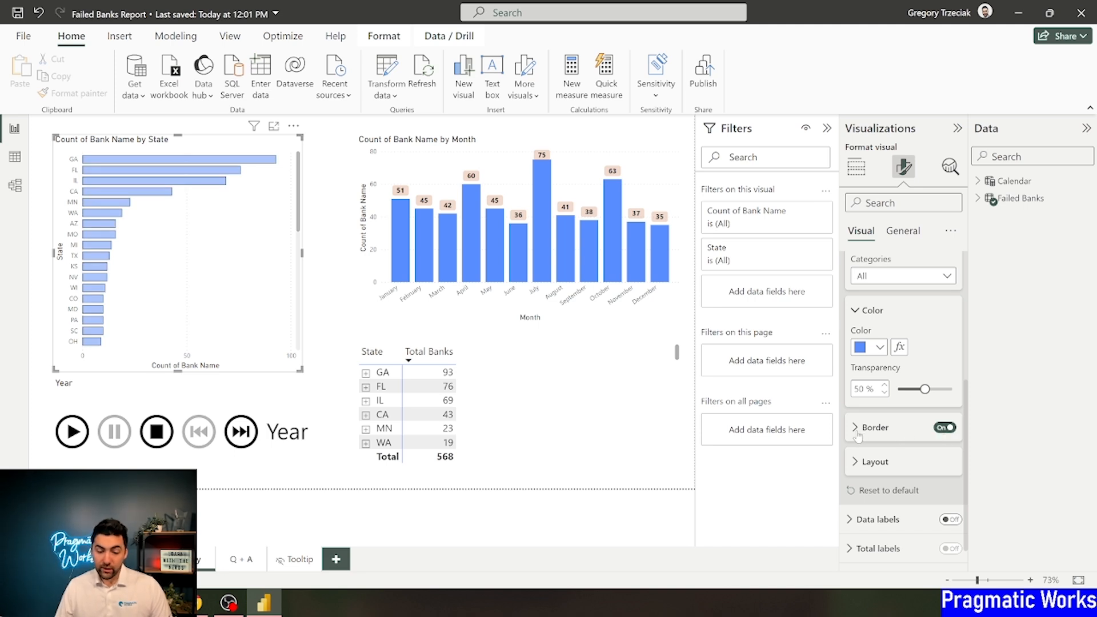
left_click(873, 428)
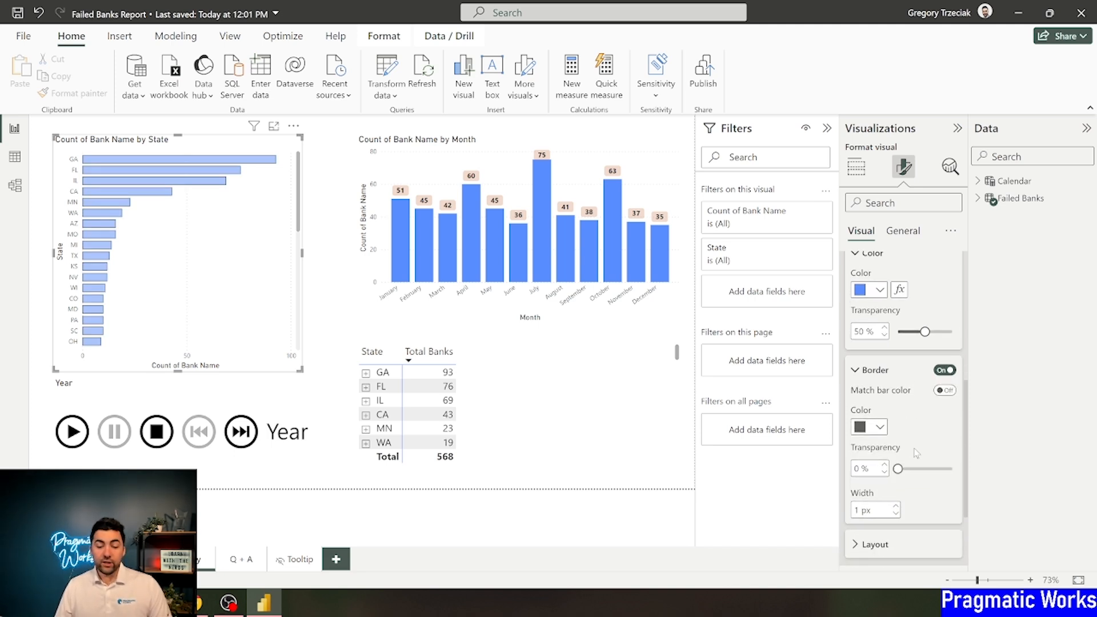
scroll("down", 3)
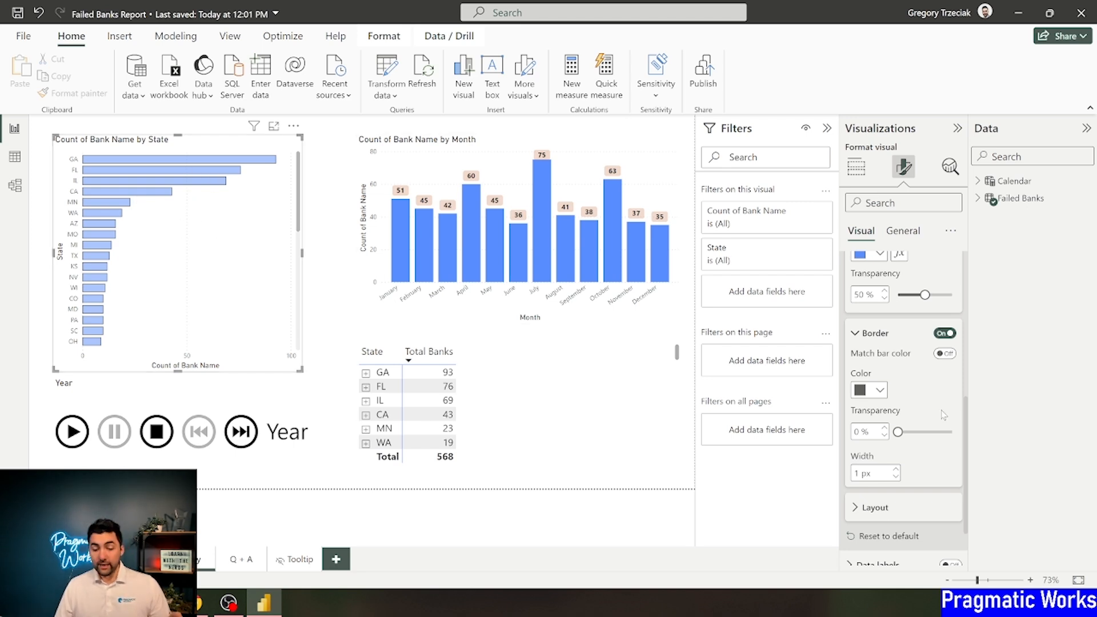
left_click(879, 390)
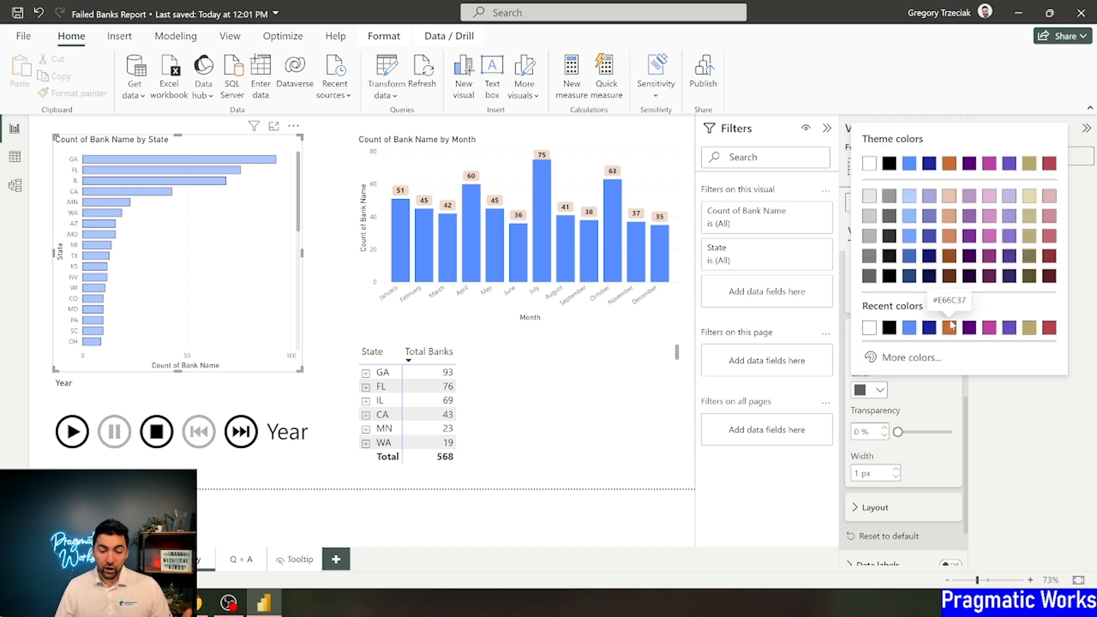
left_click(950, 328)
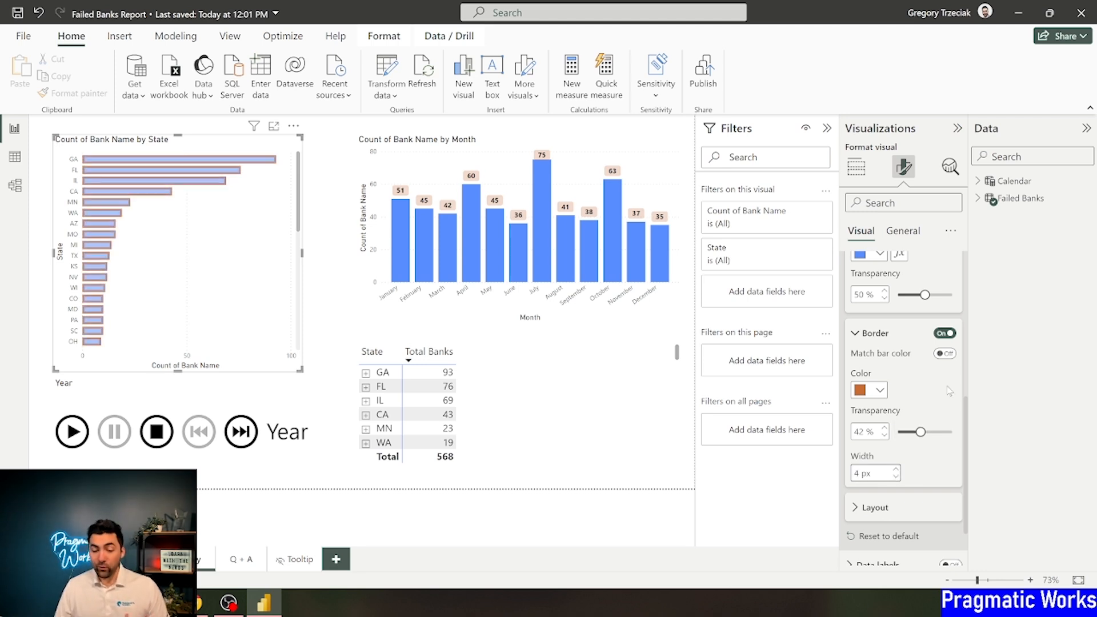
left_click(944, 353)
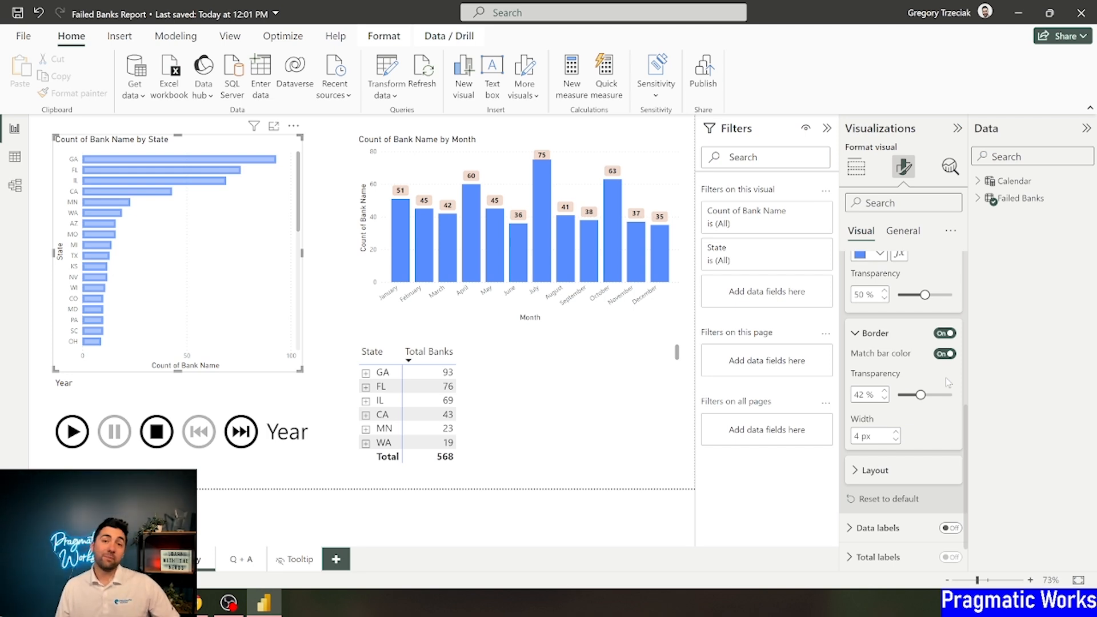
mouse_move(890, 460)
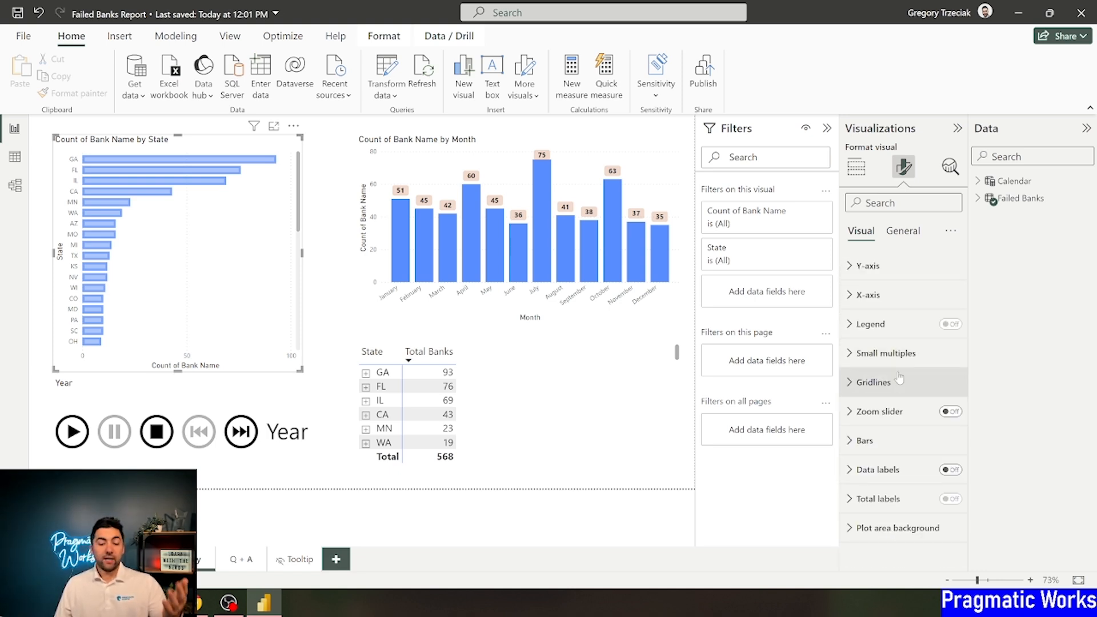
Step: Turn on data labels with overflow text, trying then removing the series-name title
left_click(950, 470)
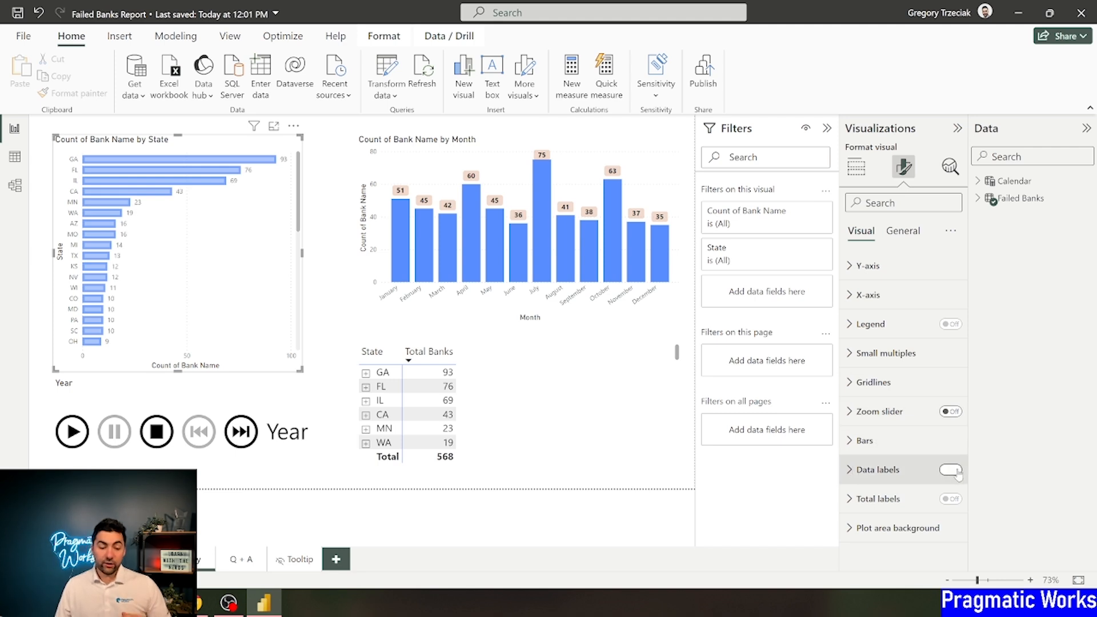
left_click(950, 469)
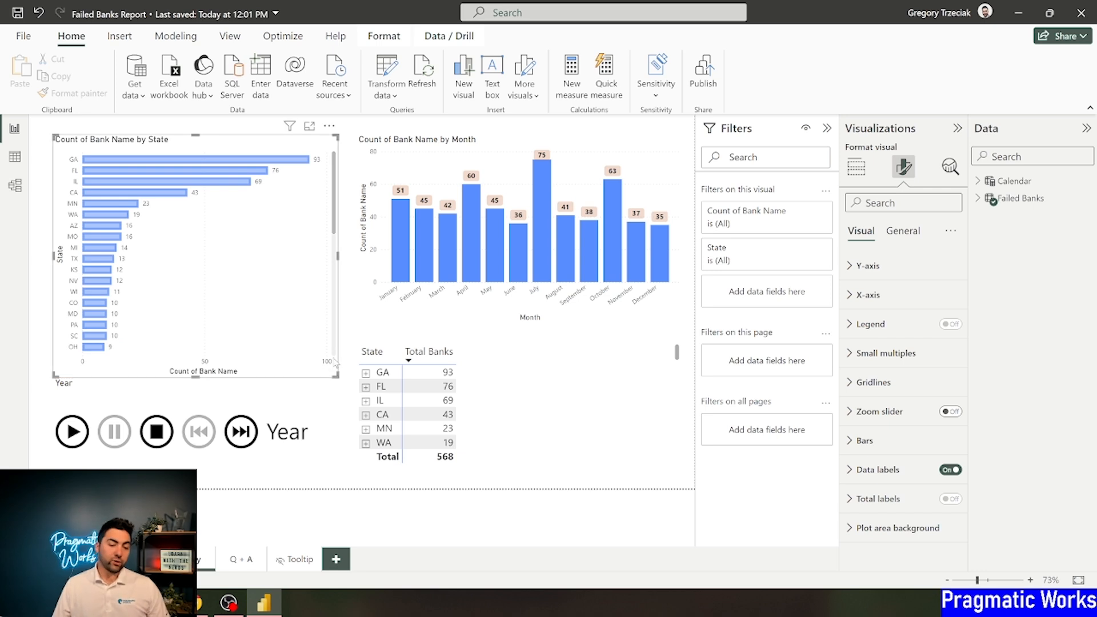
mouse_move(266, 192)
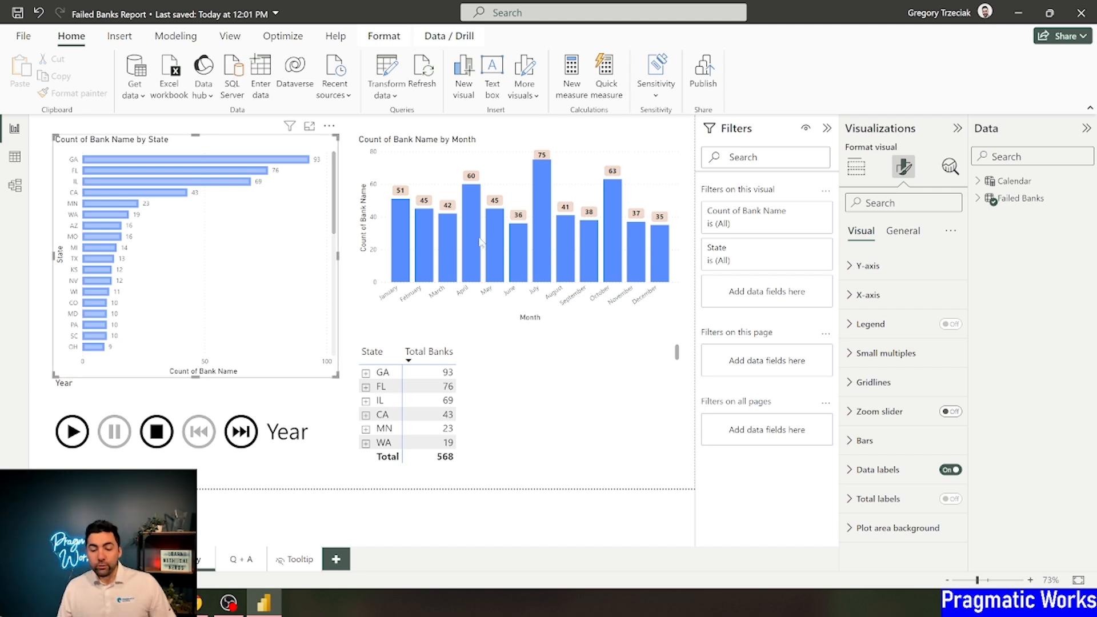
left_click(877, 469)
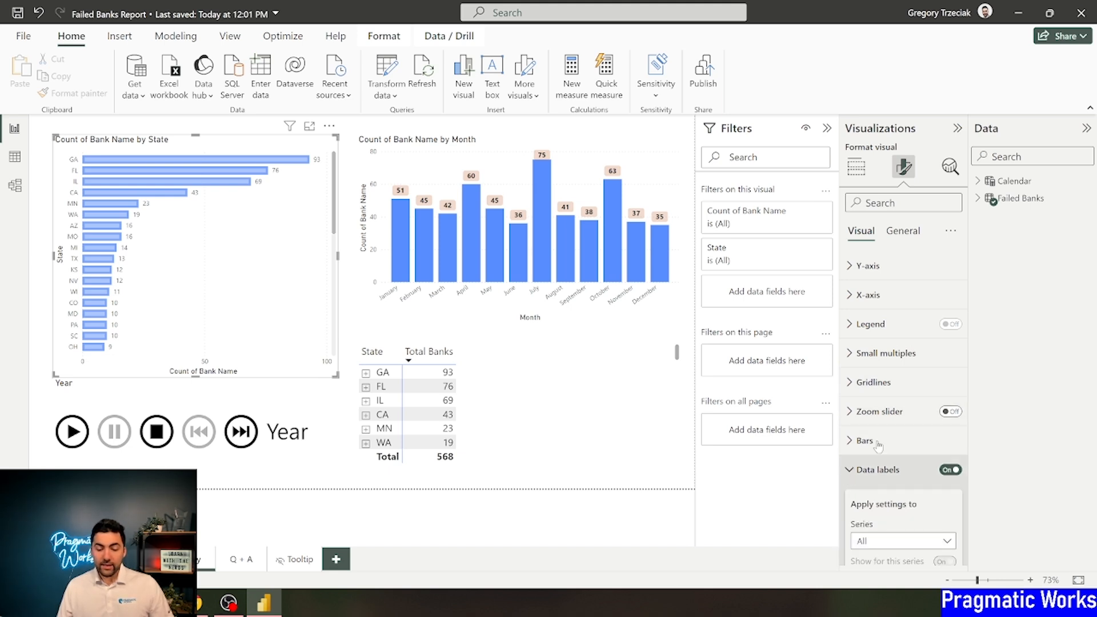
left_click(877, 470)
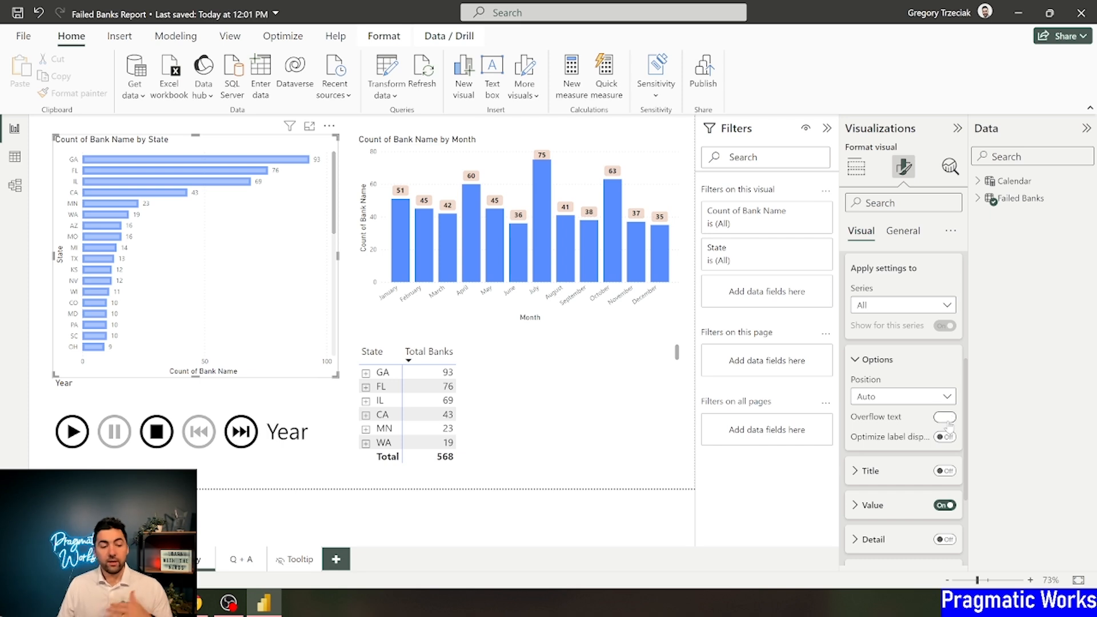
left_click(944, 418)
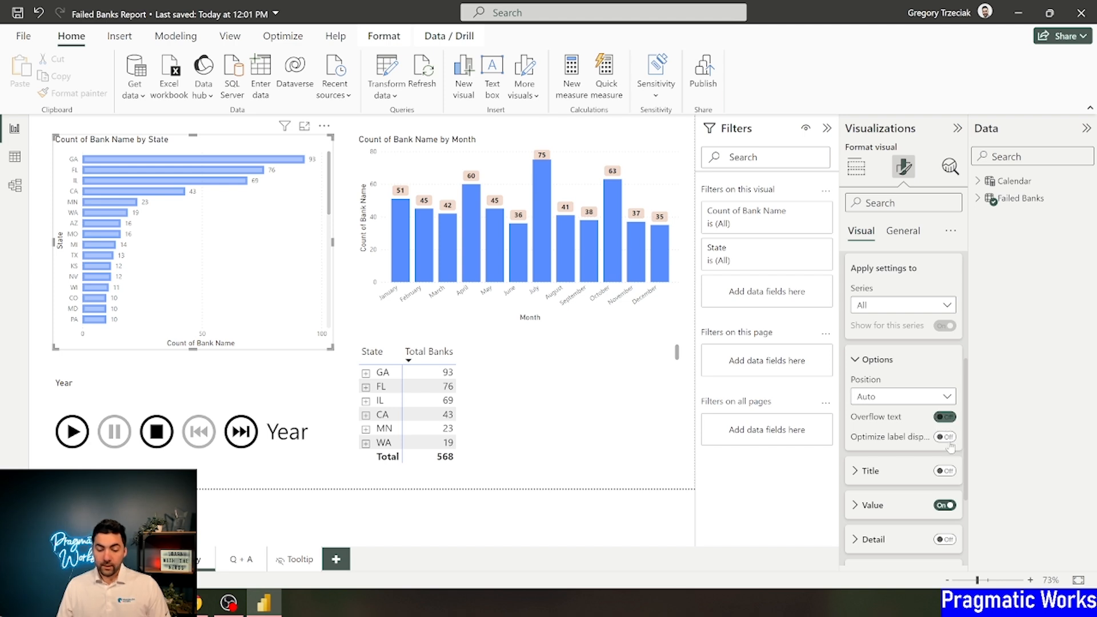
scroll("down", 3)
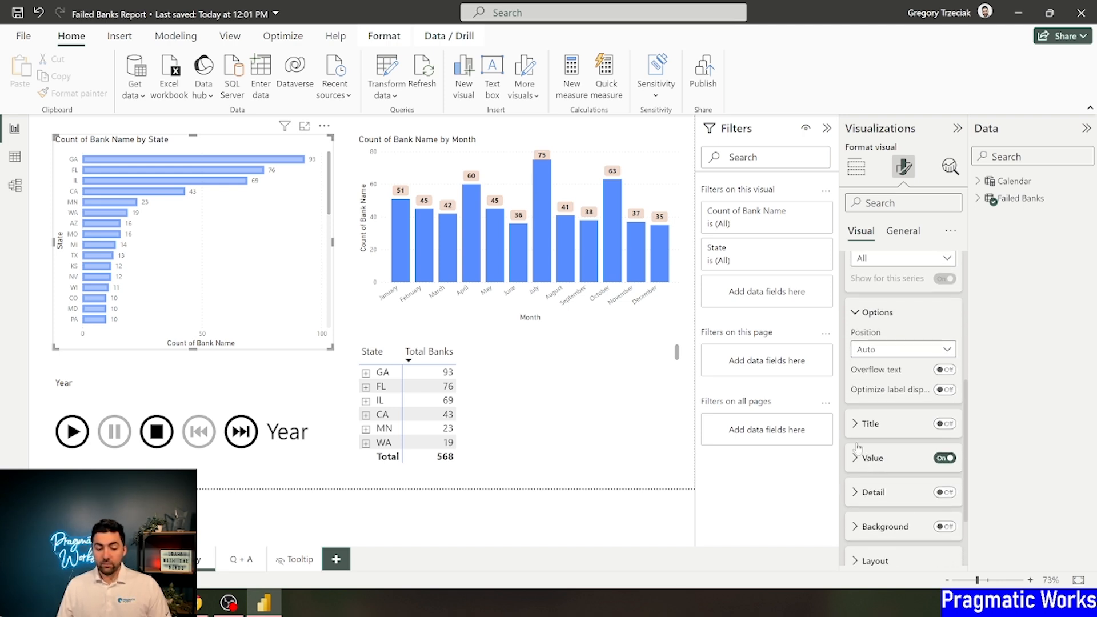
left_click(871, 422)
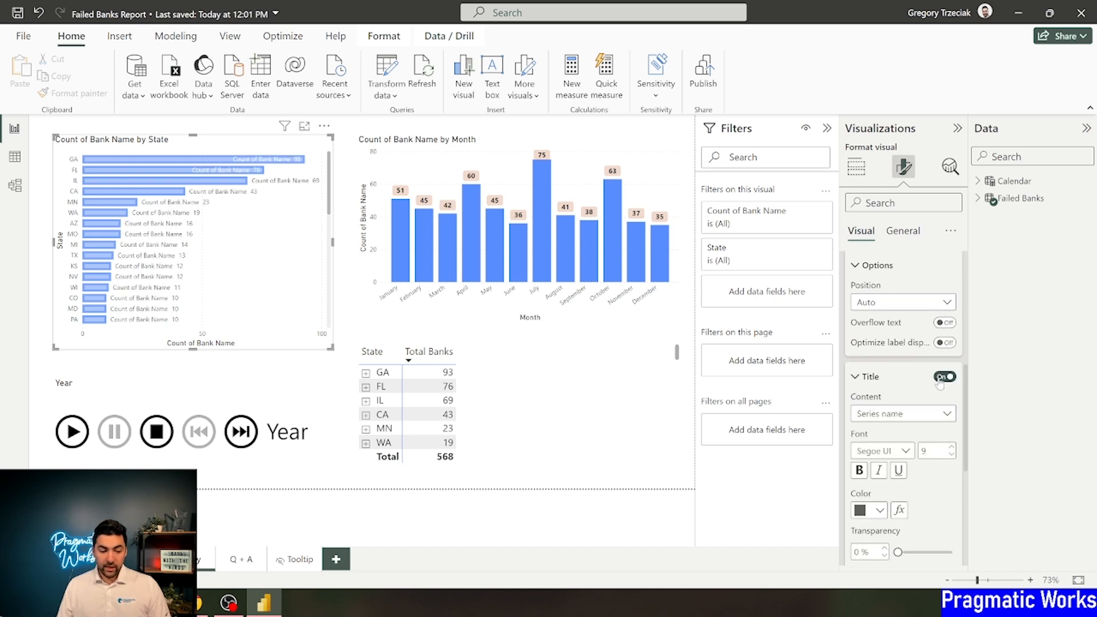
left_click(945, 379)
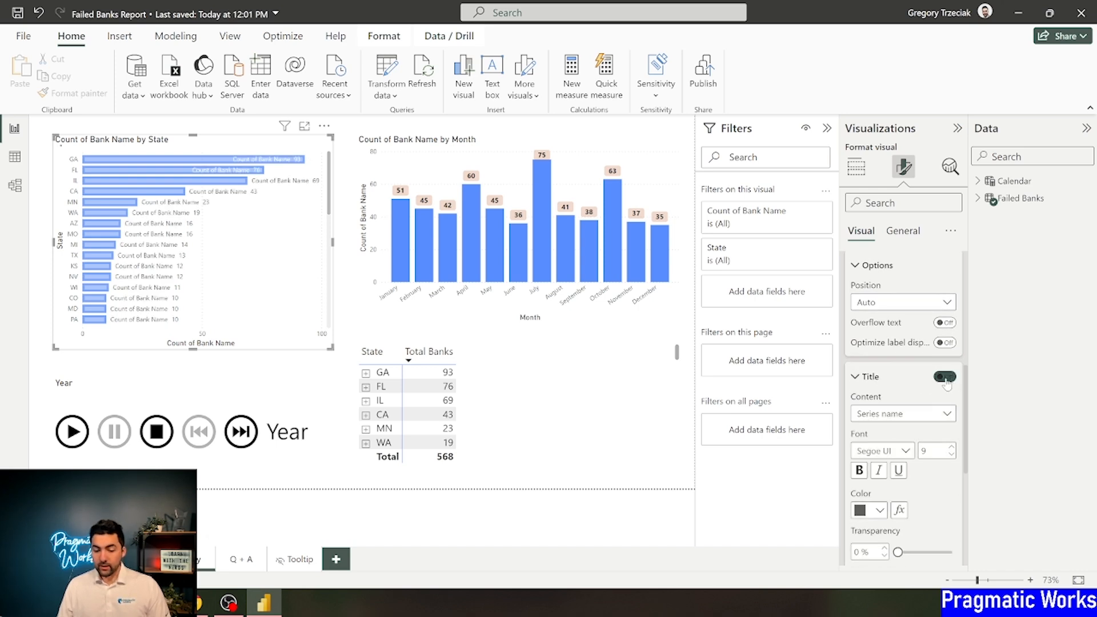
left_click(944, 376)
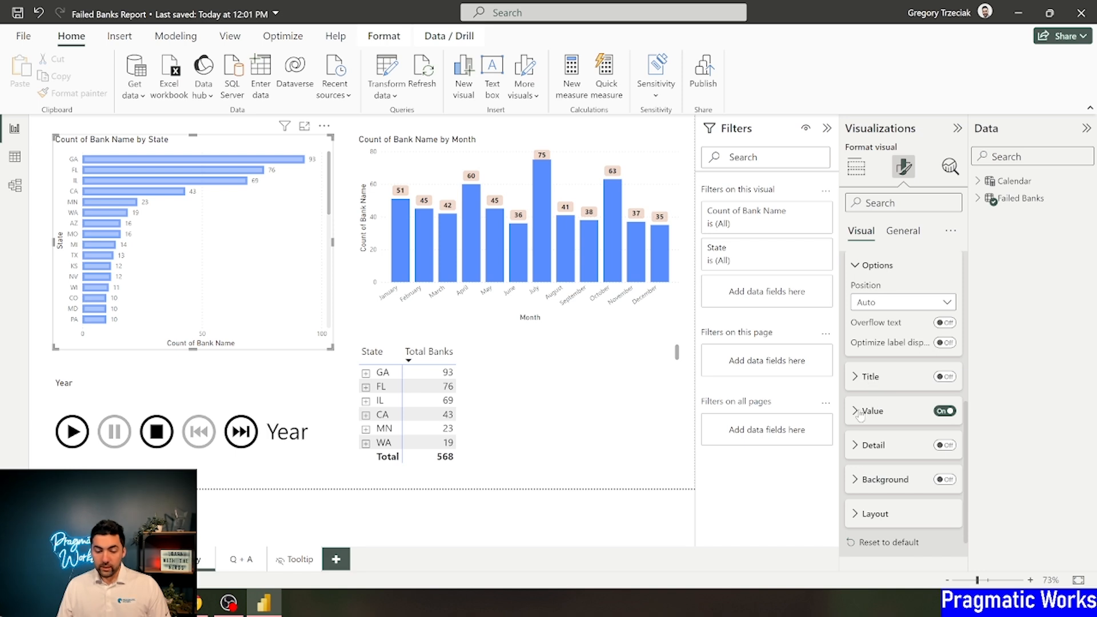
Step: Make the label values show Latest Closing Date, in black at 47% transparency
left_click(871, 411)
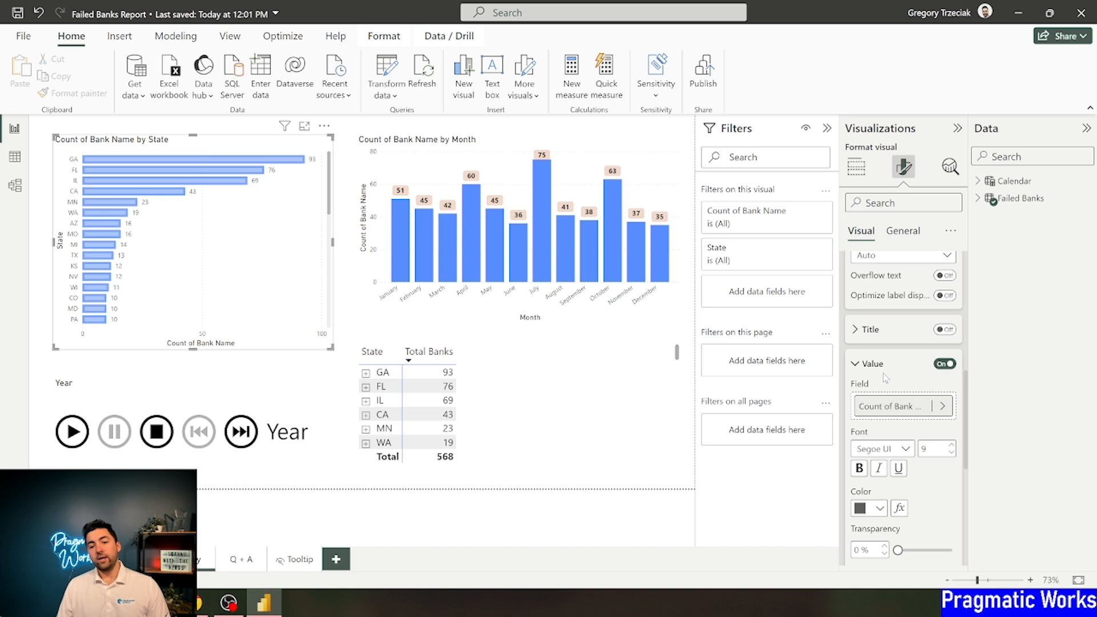
mouse_move(943, 407)
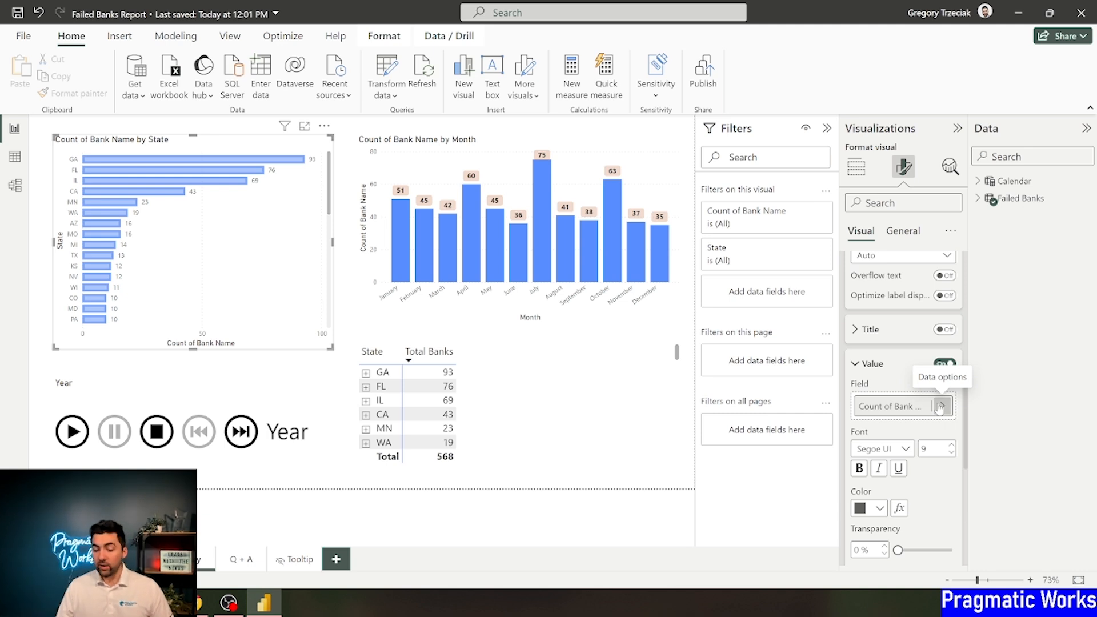
left_click(940, 407)
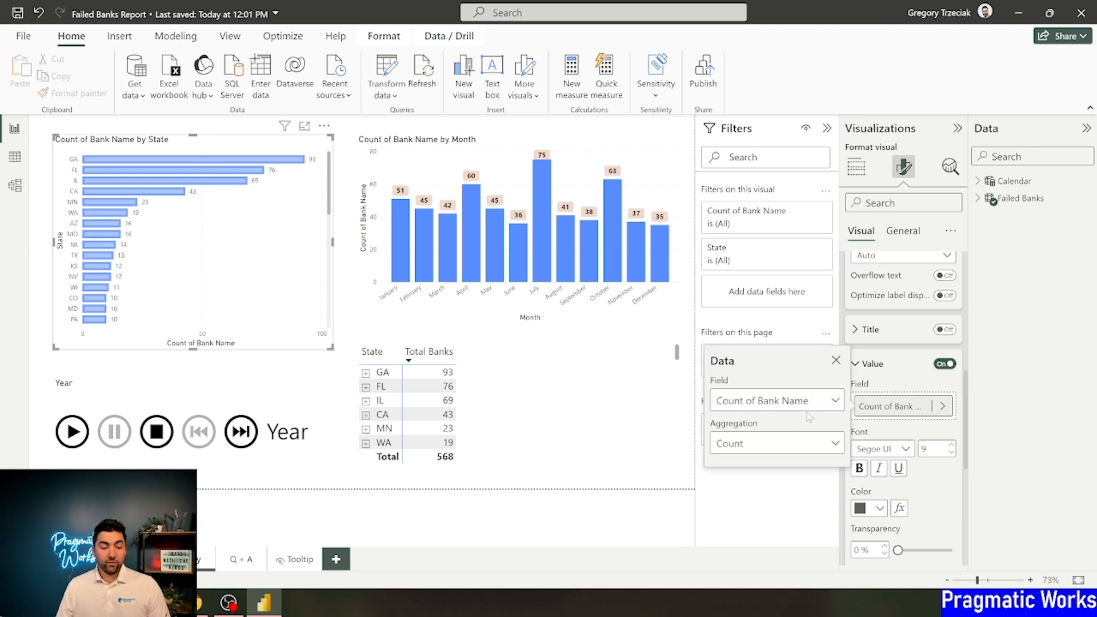
left_click(836, 360)
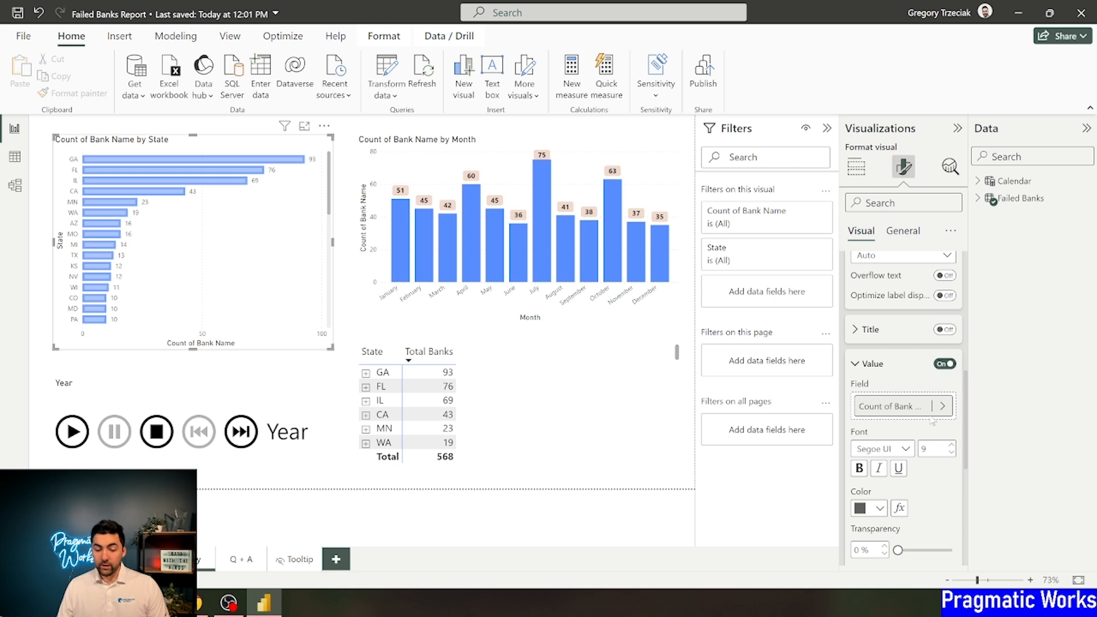
scroll("down", 3)
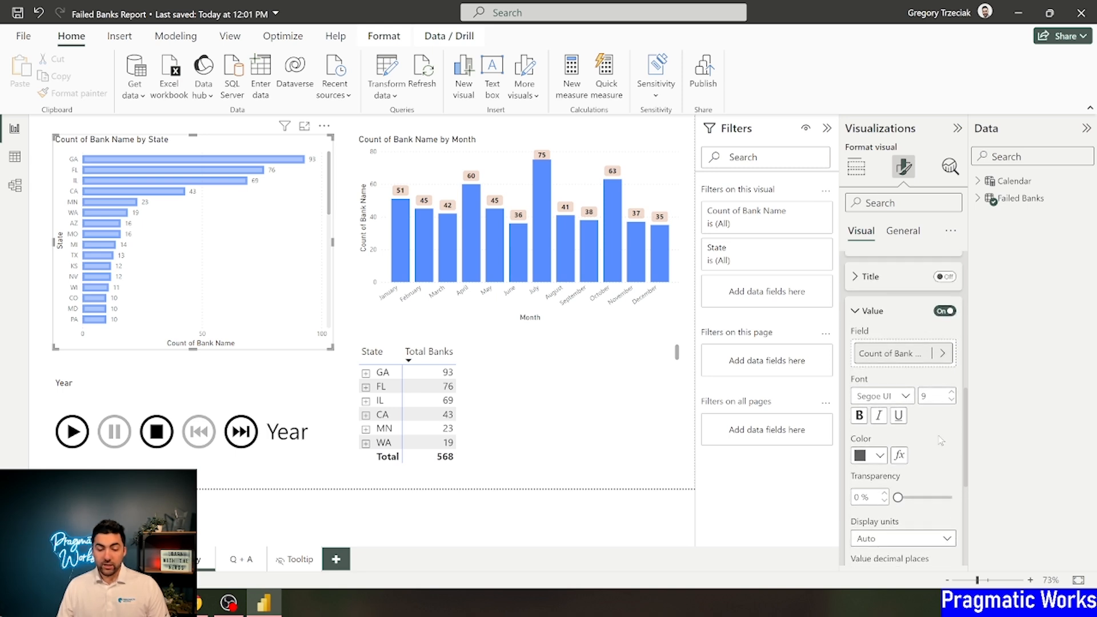
left_click(944, 359)
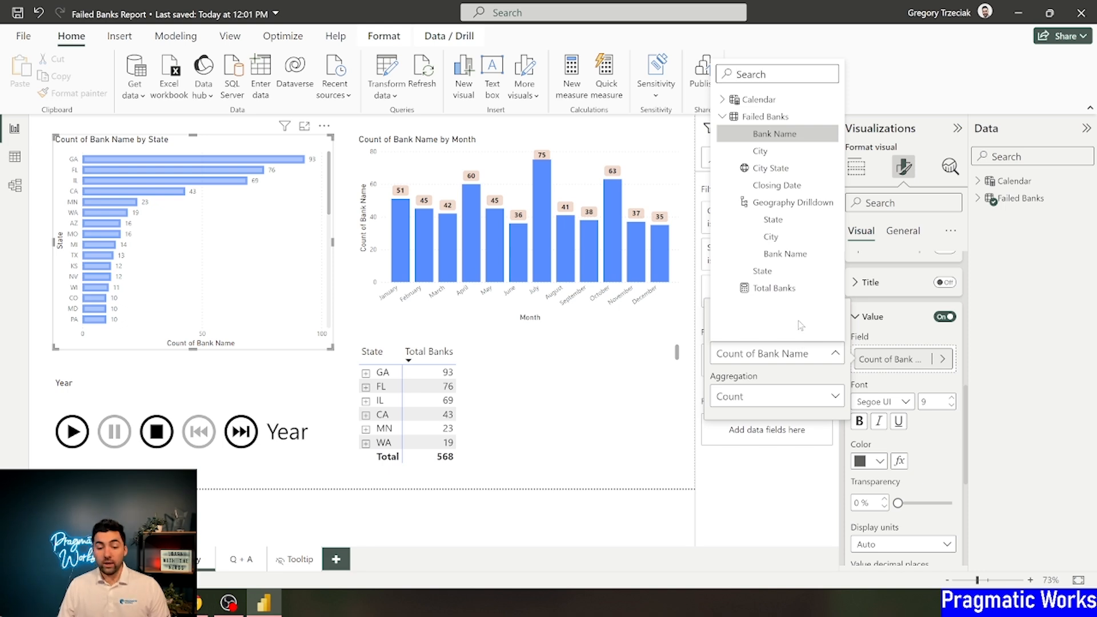
mouse_move(770, 168)
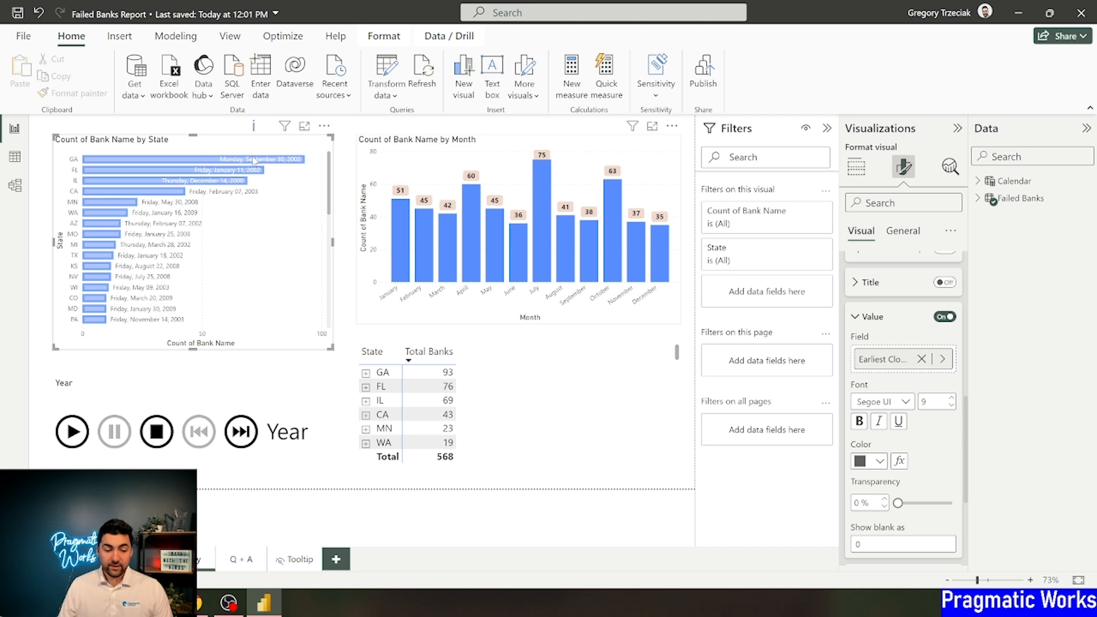
mouse_move(889, 359)
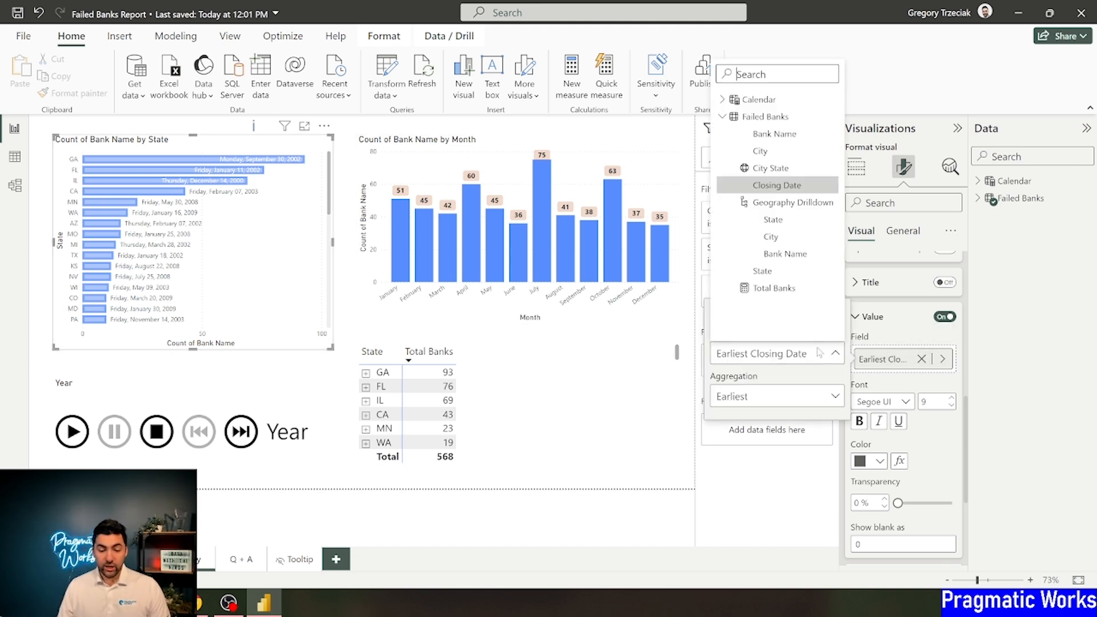
left_click(775, 397)
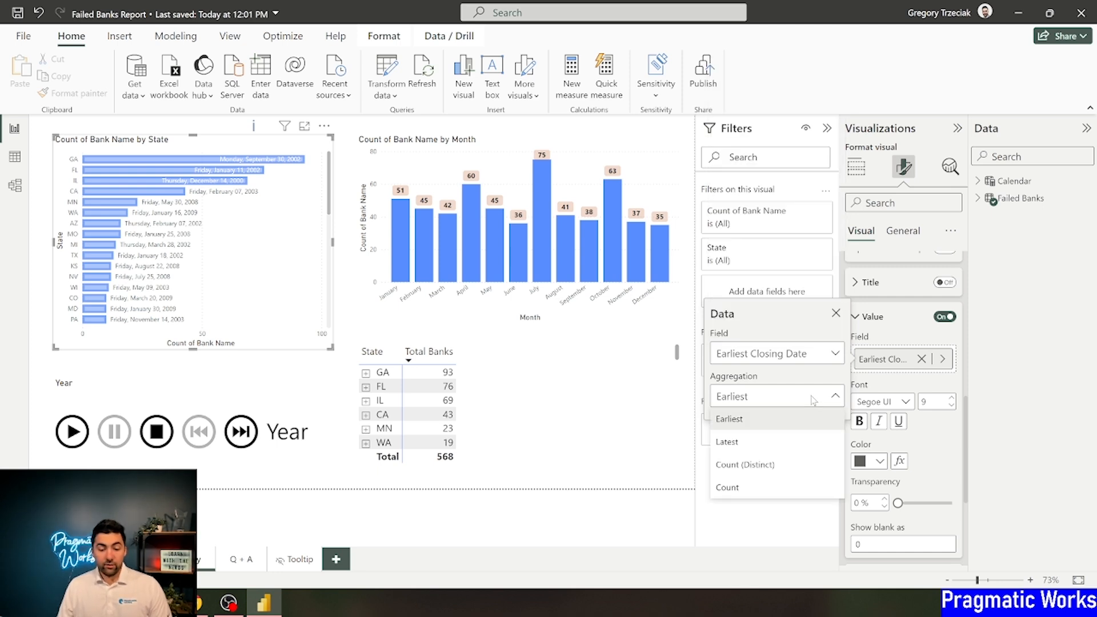
left_click(726, 441)
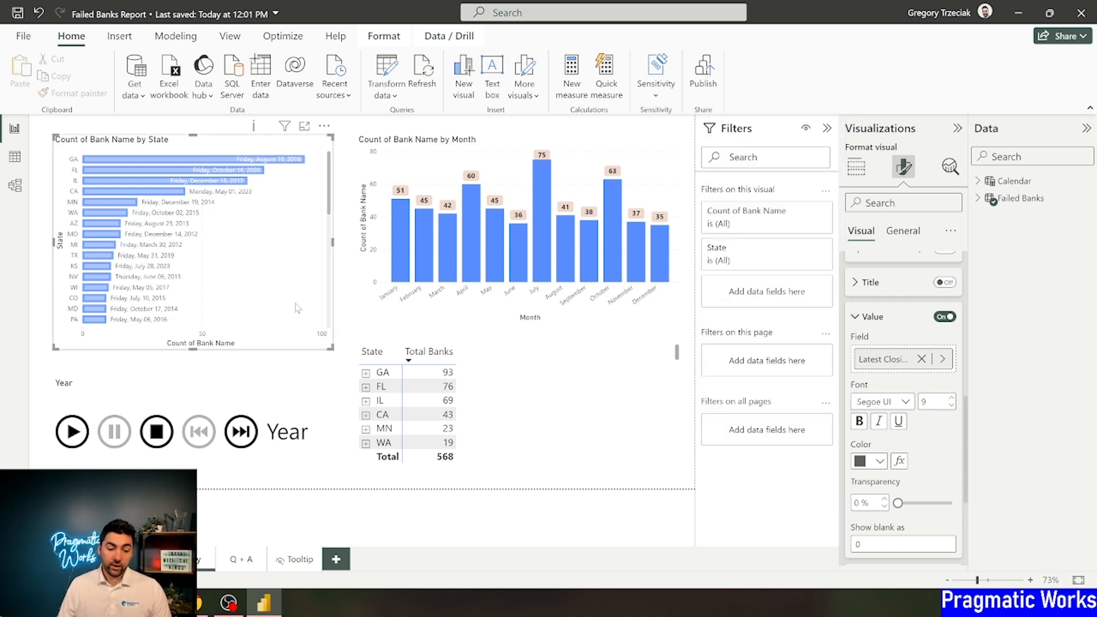
mouse_move(207, 252)
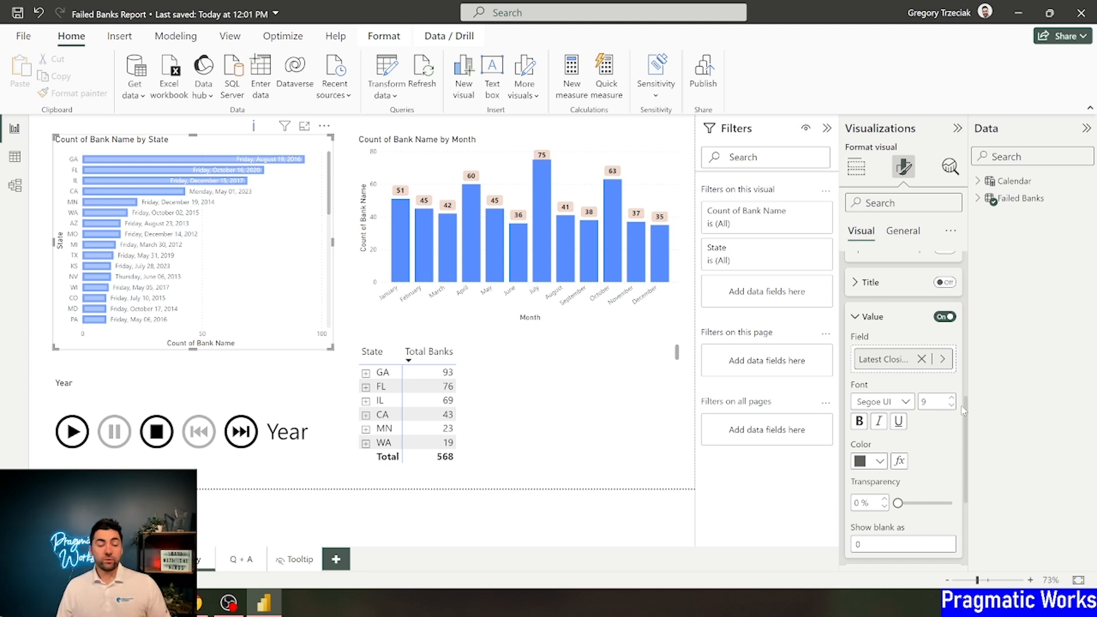
mouse_move(937, 472)
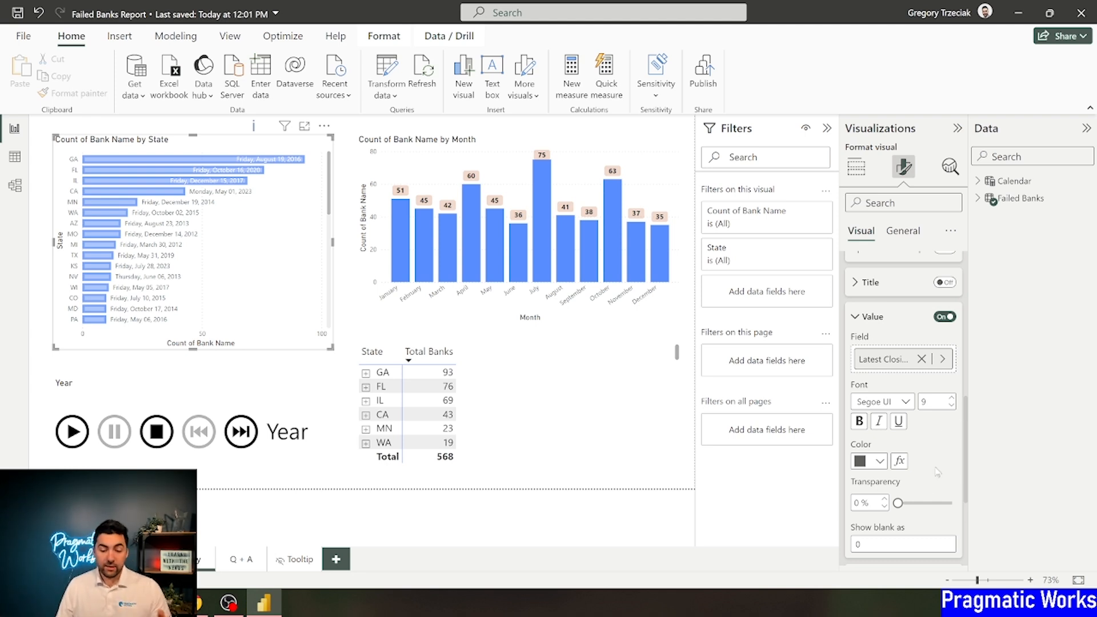
mouse_move(897, 500)
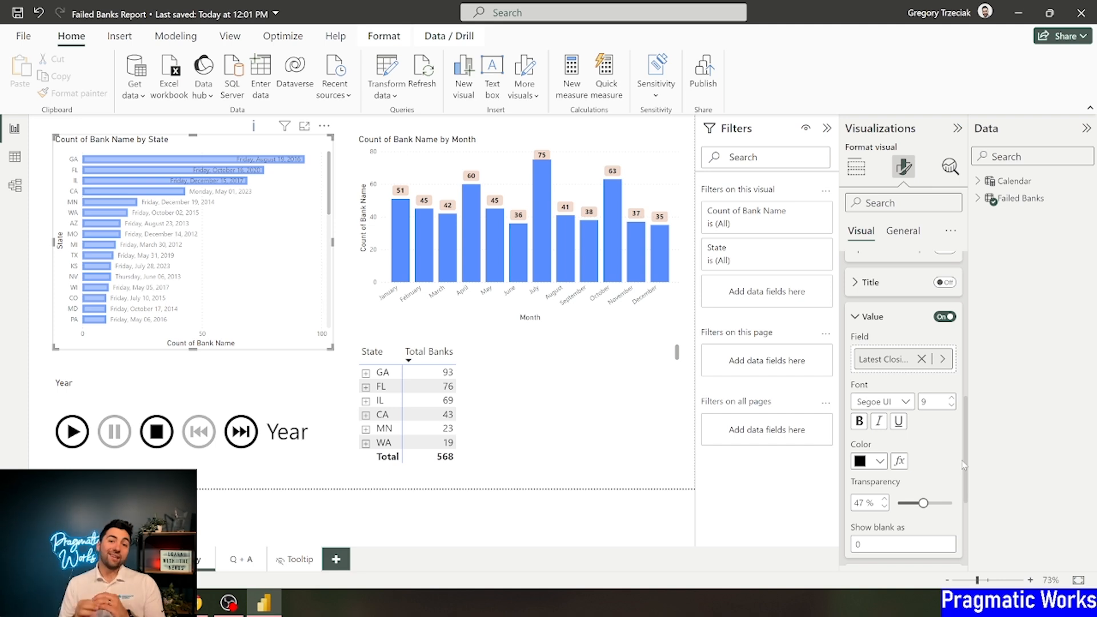
scroll("down", 3)
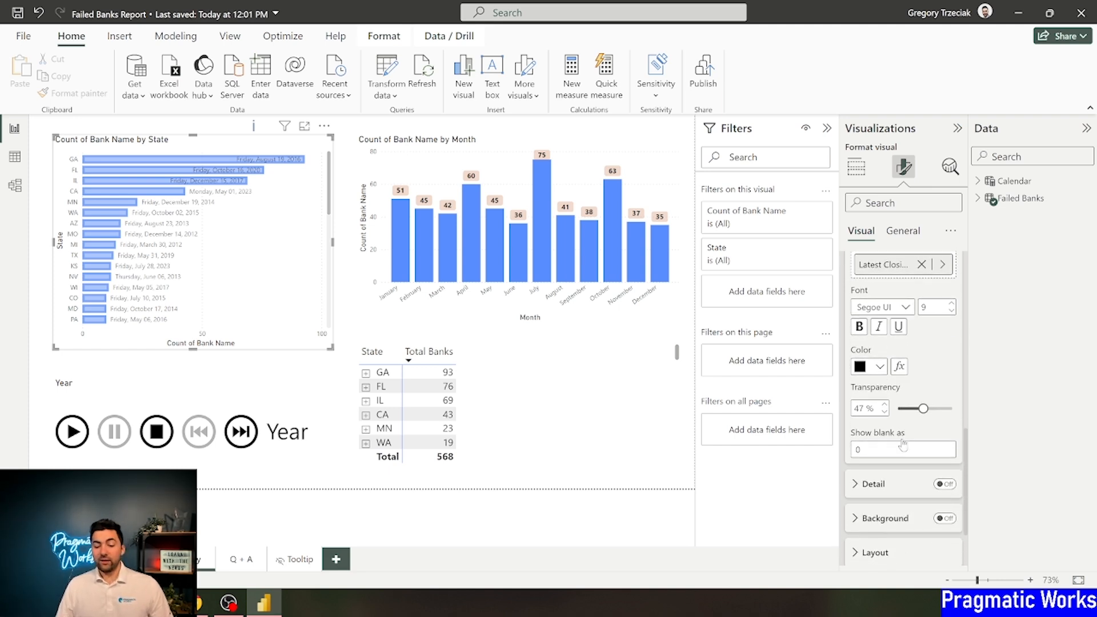
Step: Turn on detail labels showing each state's Last City after the closing date
left_click(873, 484)
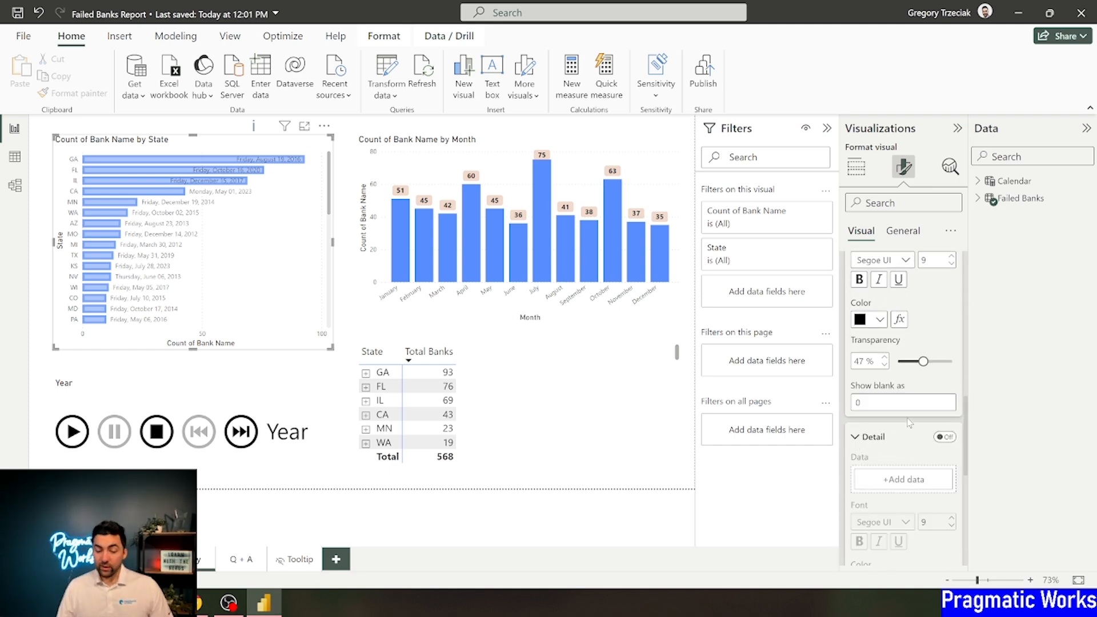
left_click(944, 436)
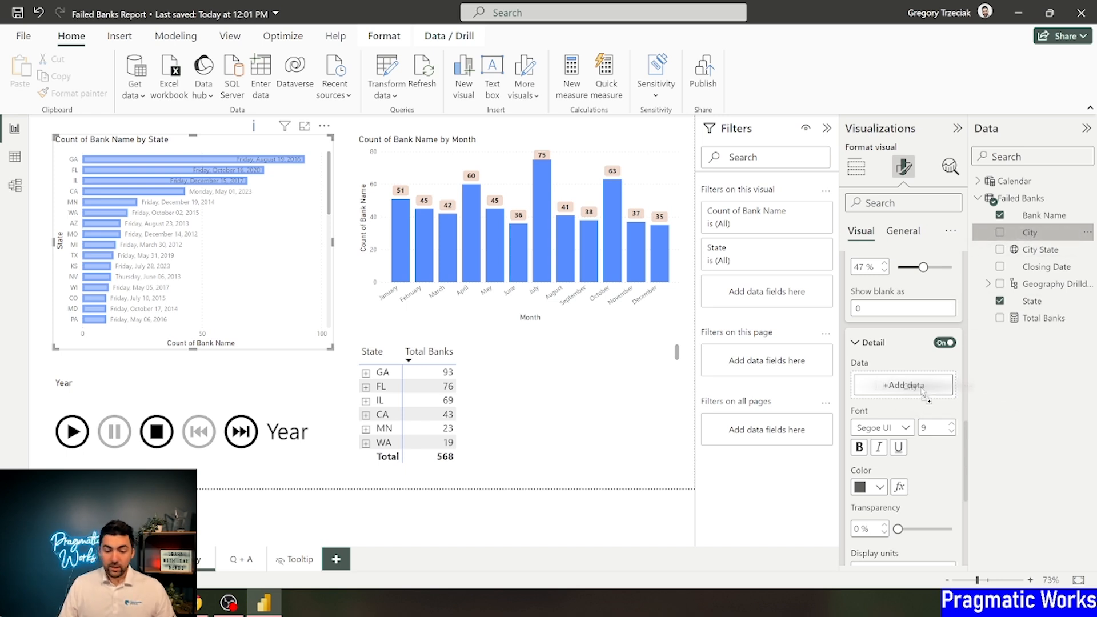
left_click(903, 386)
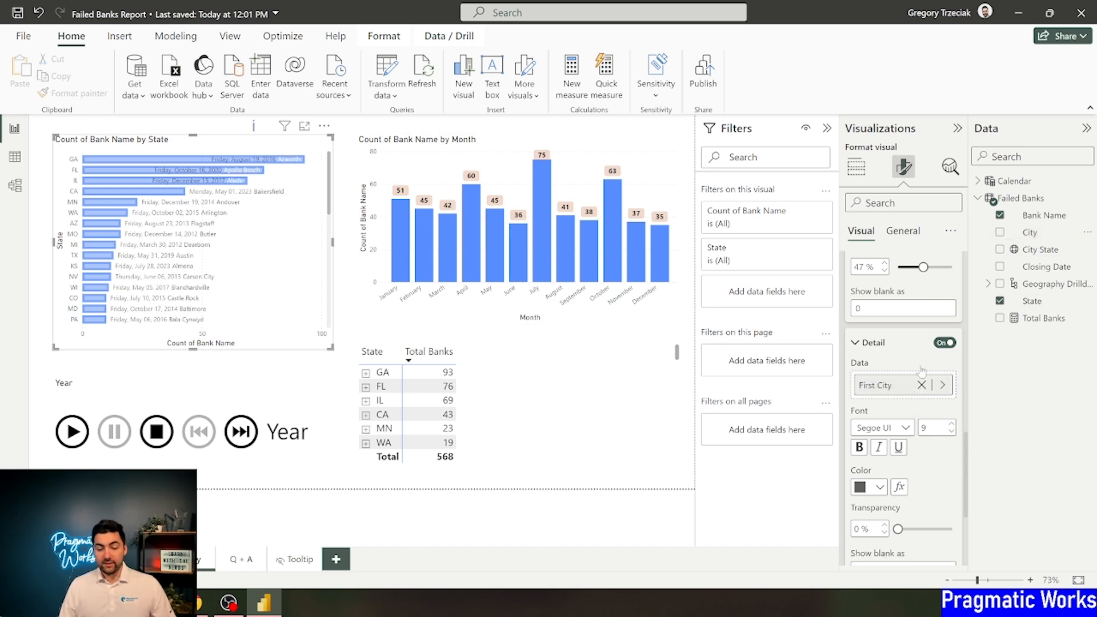
left_click(774, 422)
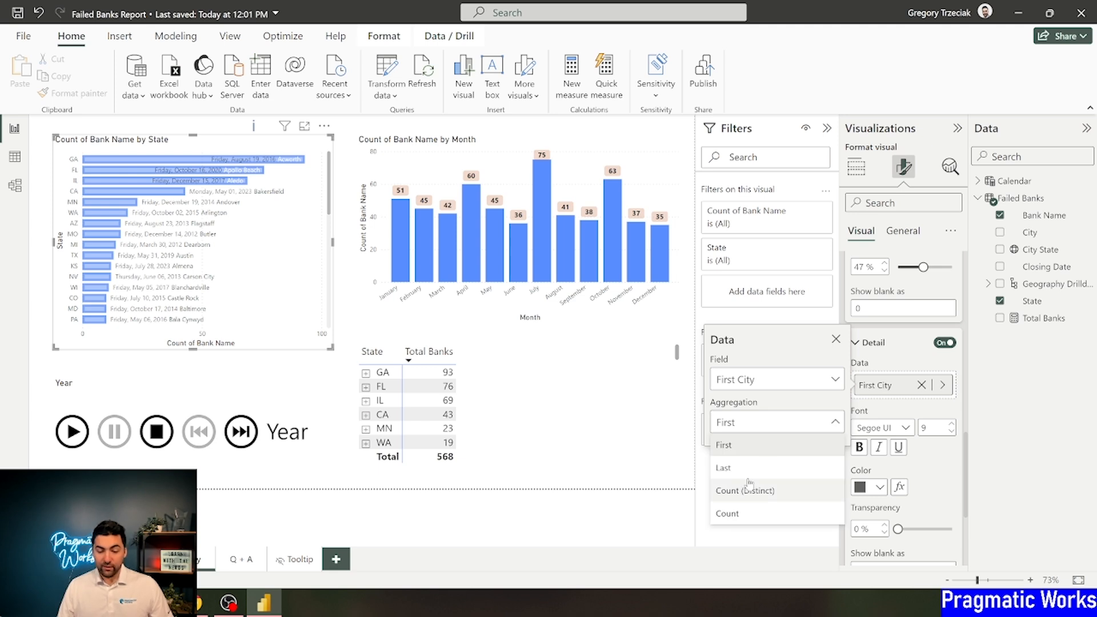
left_click(724, 467)
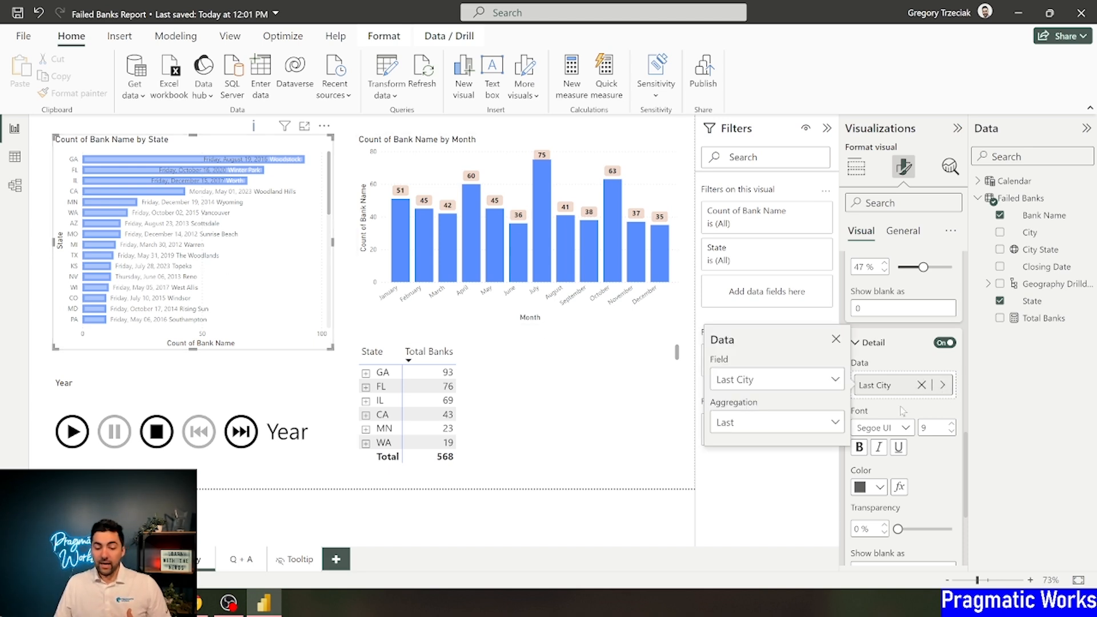
left_click(775, 380)
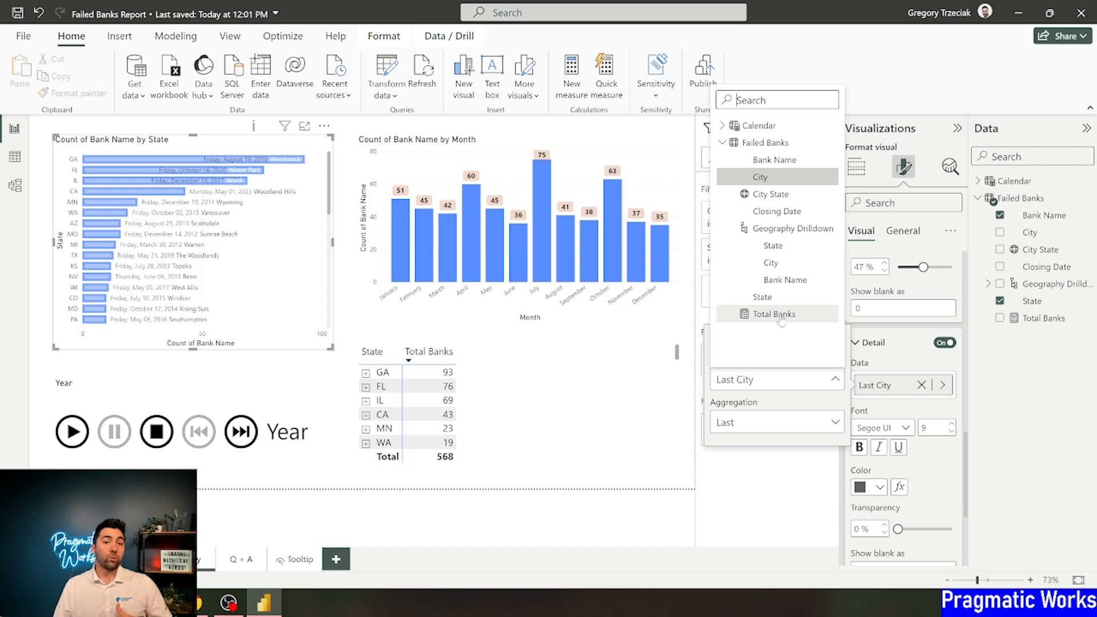
mouse_move(771, 338)
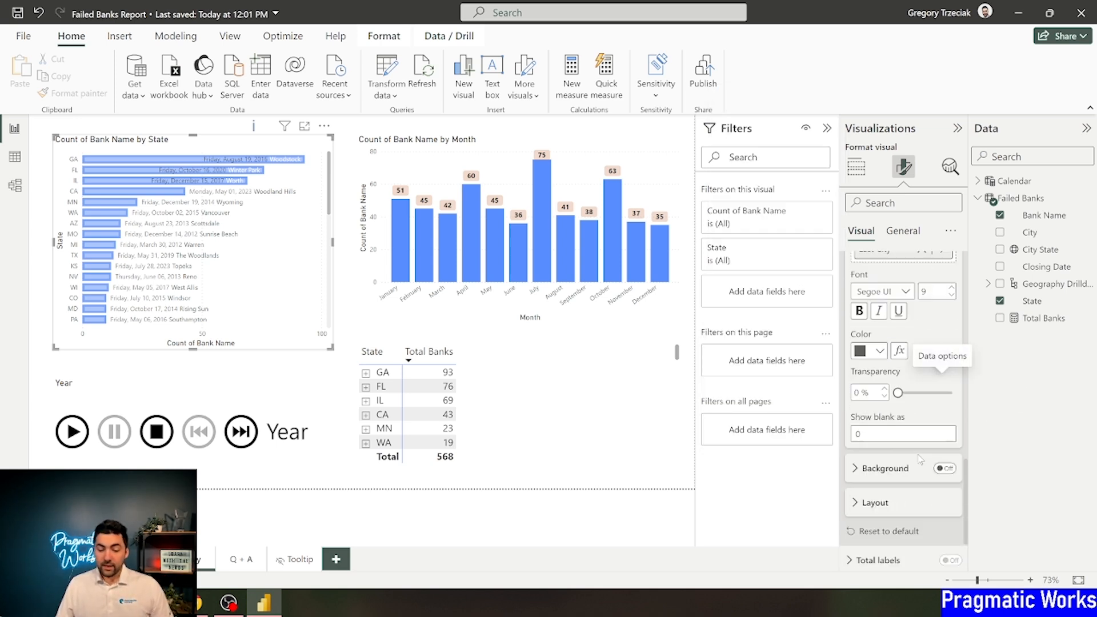
Step: Give the data labels a background, then remove it again
left_click(883, 468)
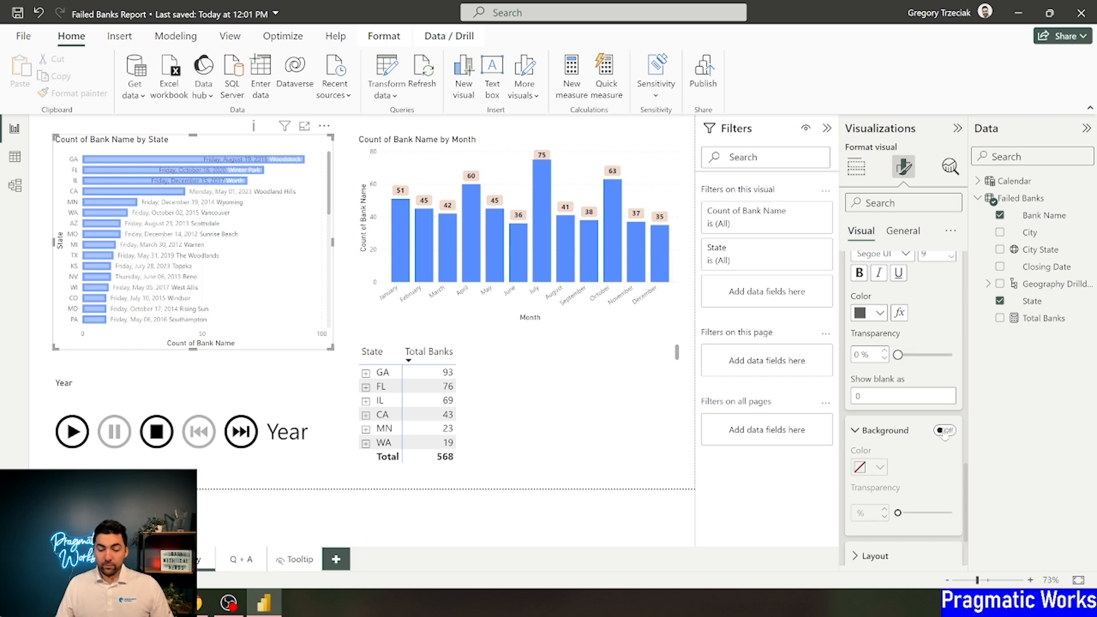
left_click(944, 429)
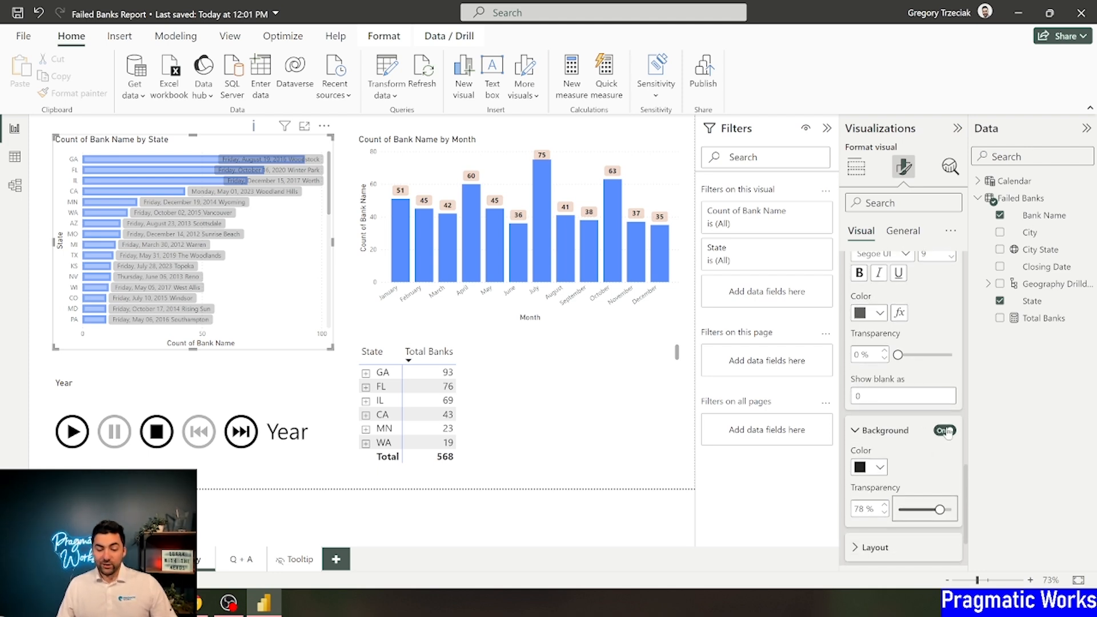
left_click(944, 431)
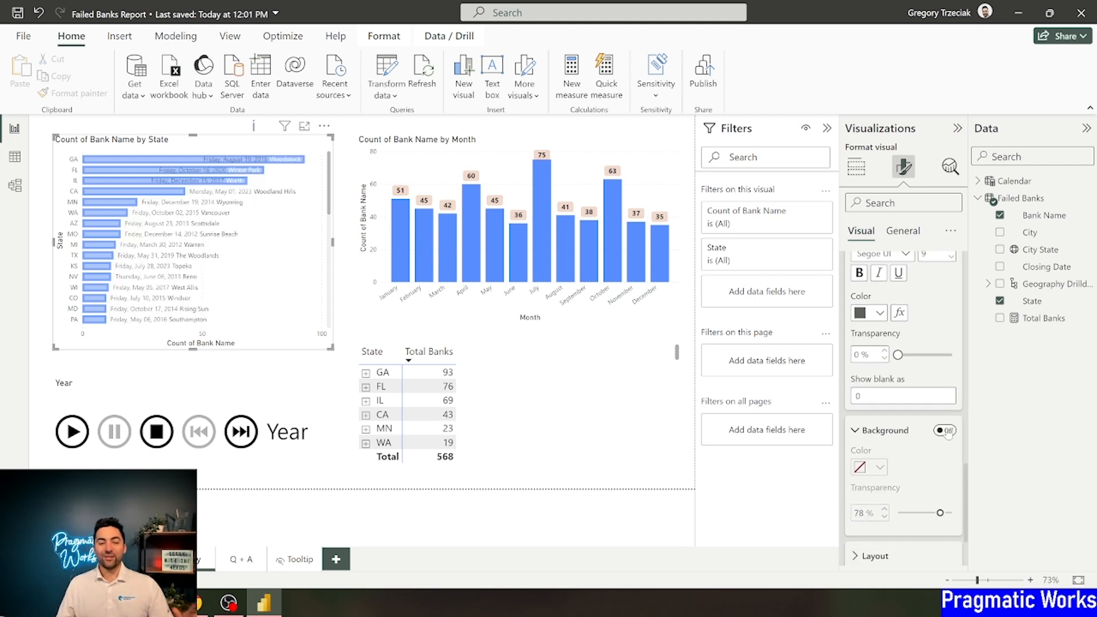
left_click(521, 231)
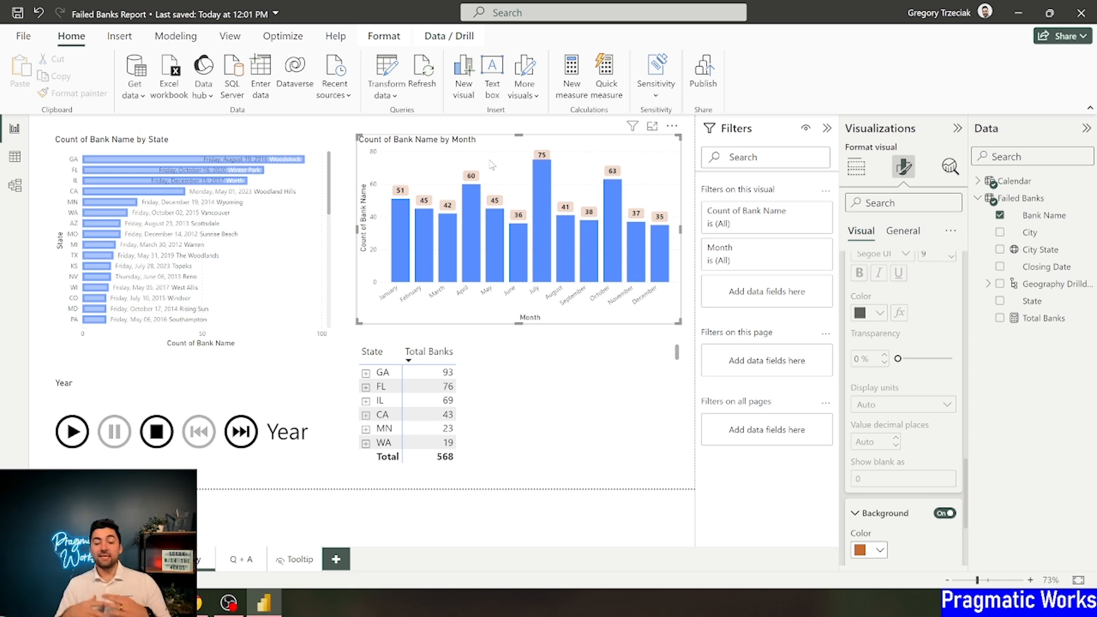
mouse_move(499, 222)
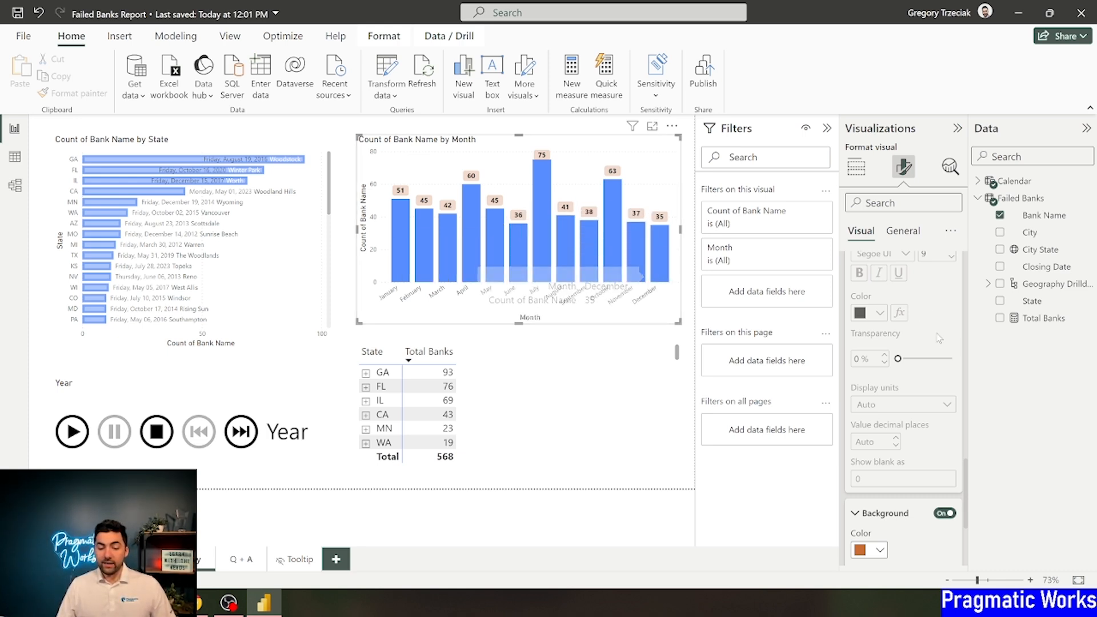
Step: Add Calendar Year to the Legend, stacking the monthly columns by year
left_click(856, 168)
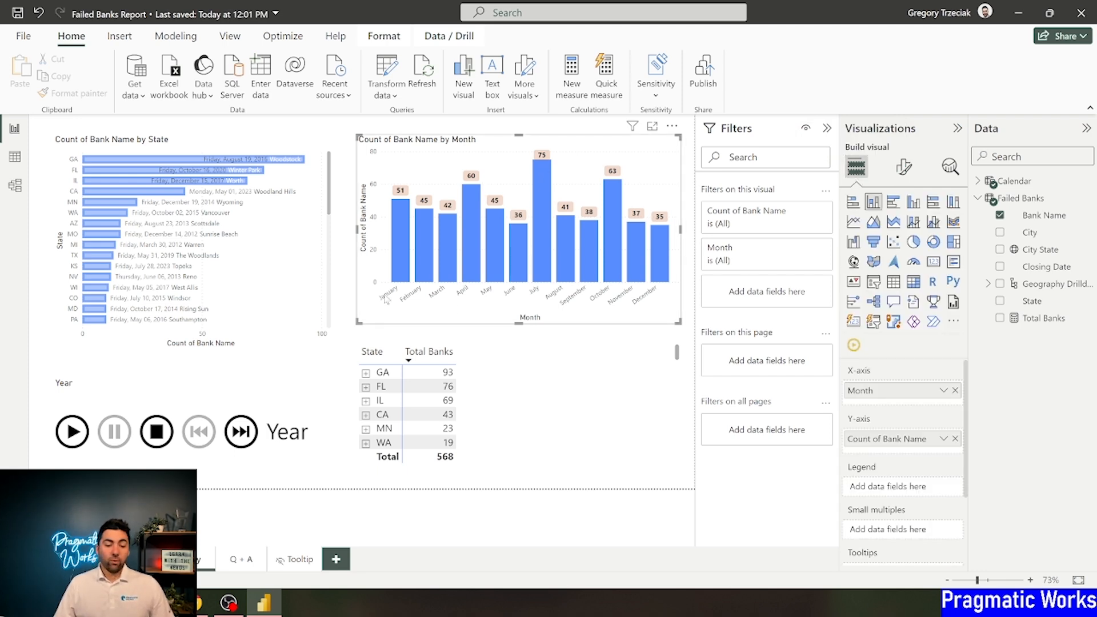
mouse_move(671, 307)
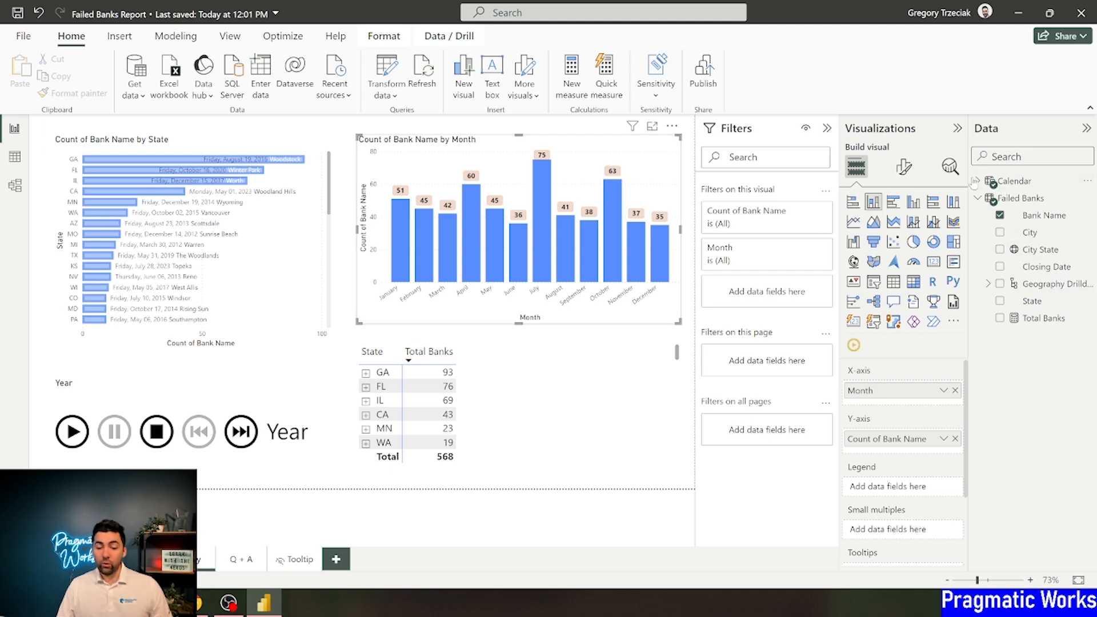
left_click(972, 181)
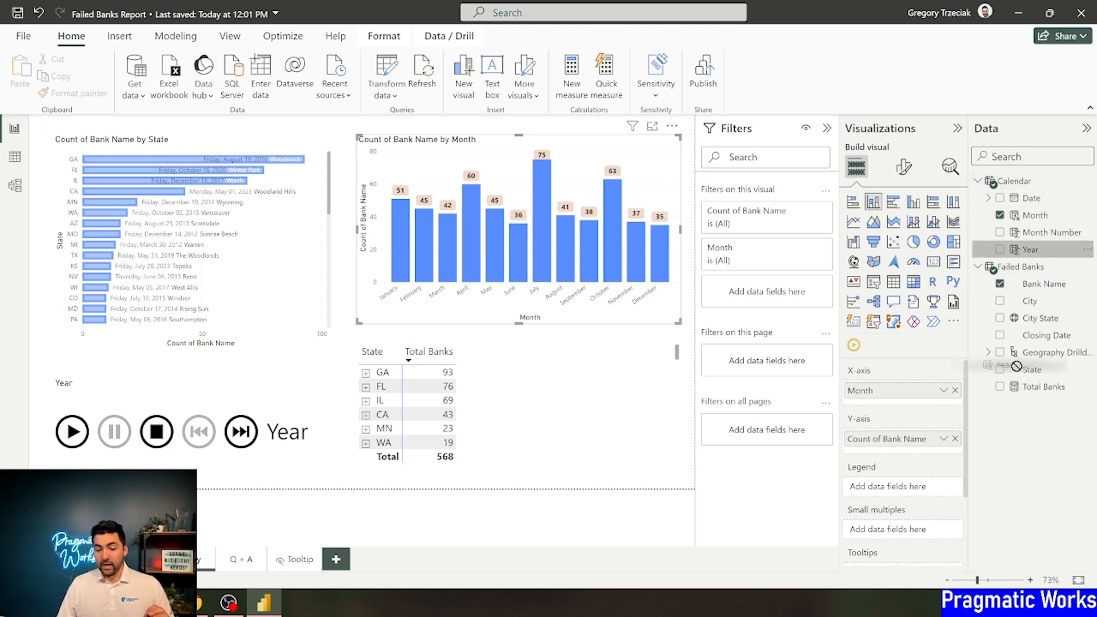
left_click(1000, 250)
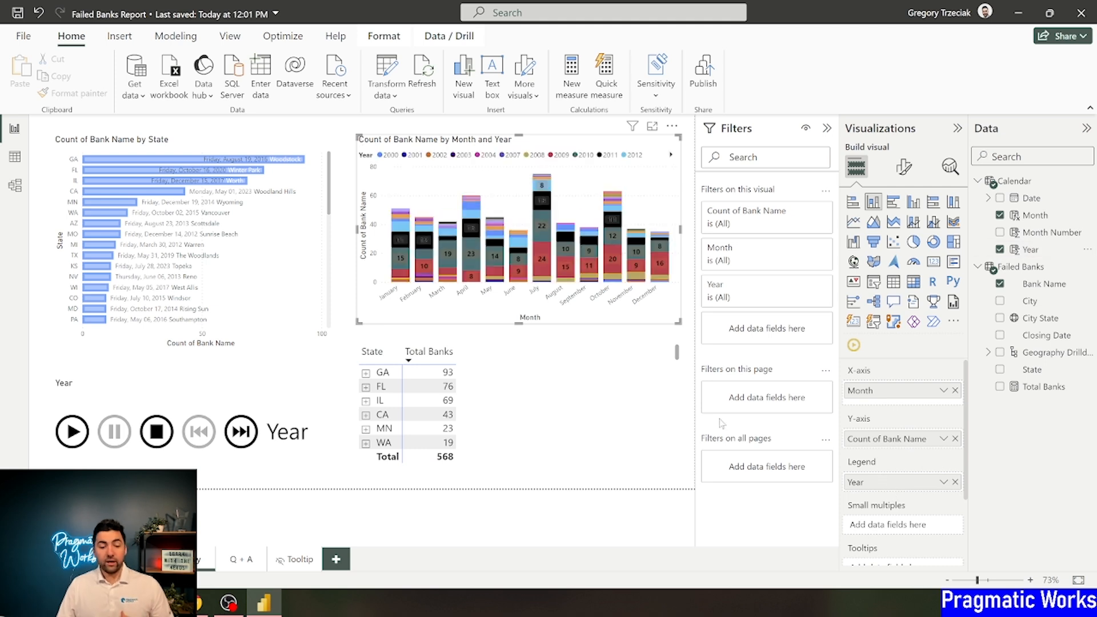
mouse_move(759, 336)
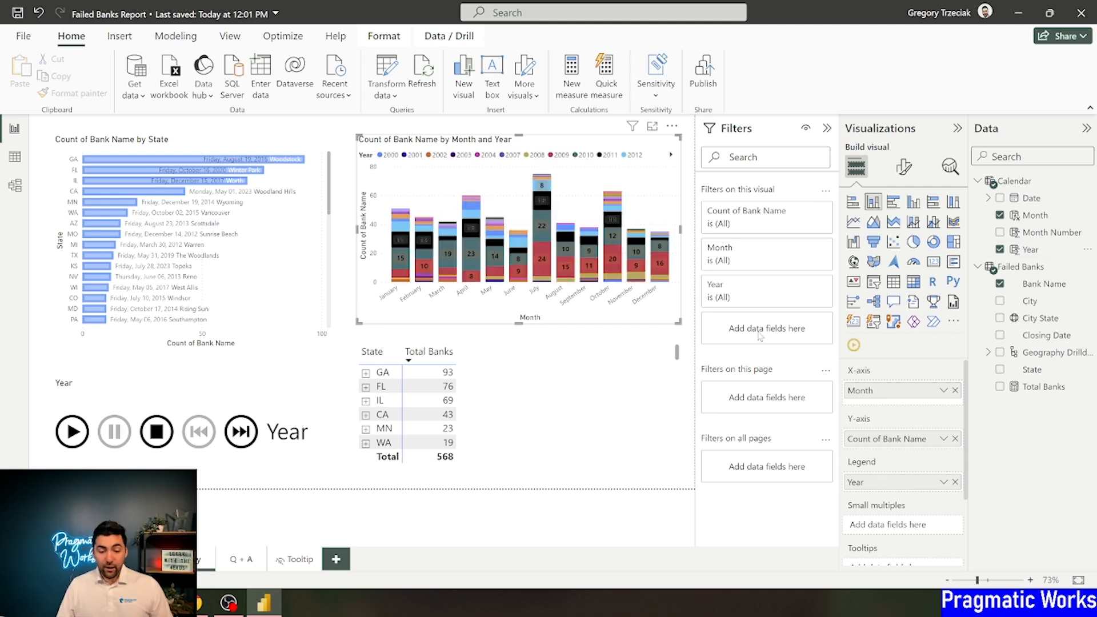
mouse_move(805, 287)
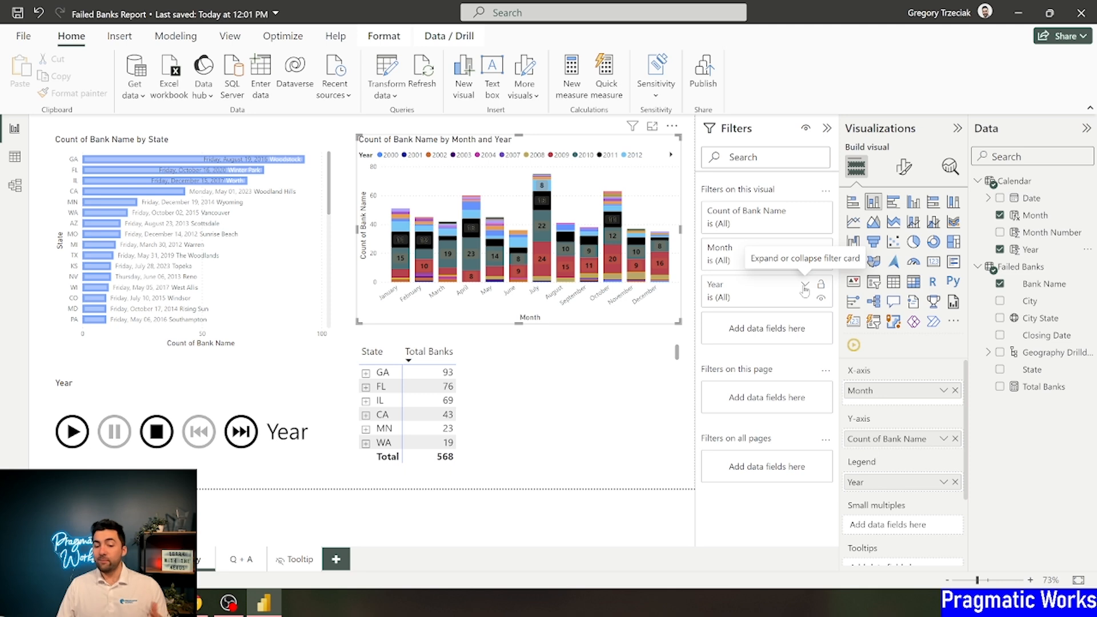
Step: Basic-filter the chart's Year to 2007, 2008, 2009 and 2011, then collapse the Filters pane
left_click(804, 287)
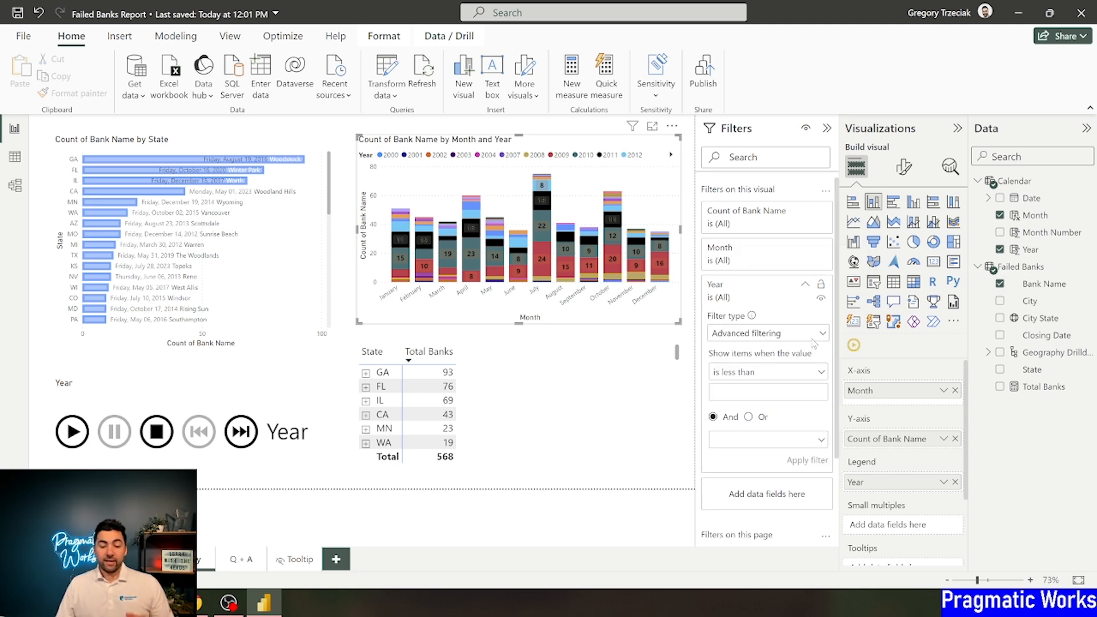
left_click(767, 332)
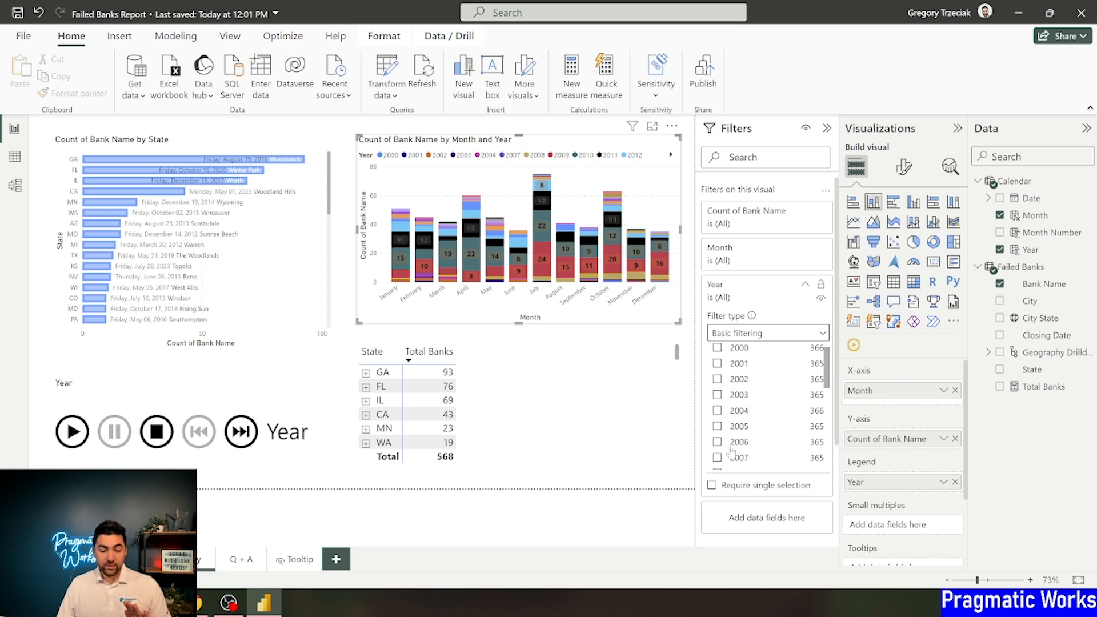
left_click(719, 452)
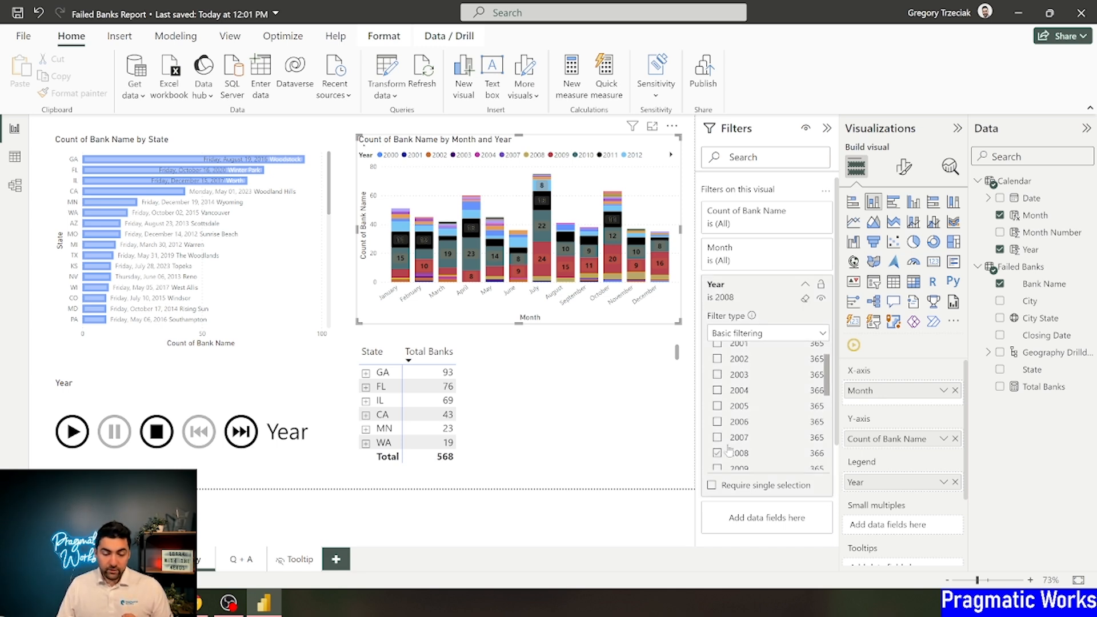
left_click(718, 465)
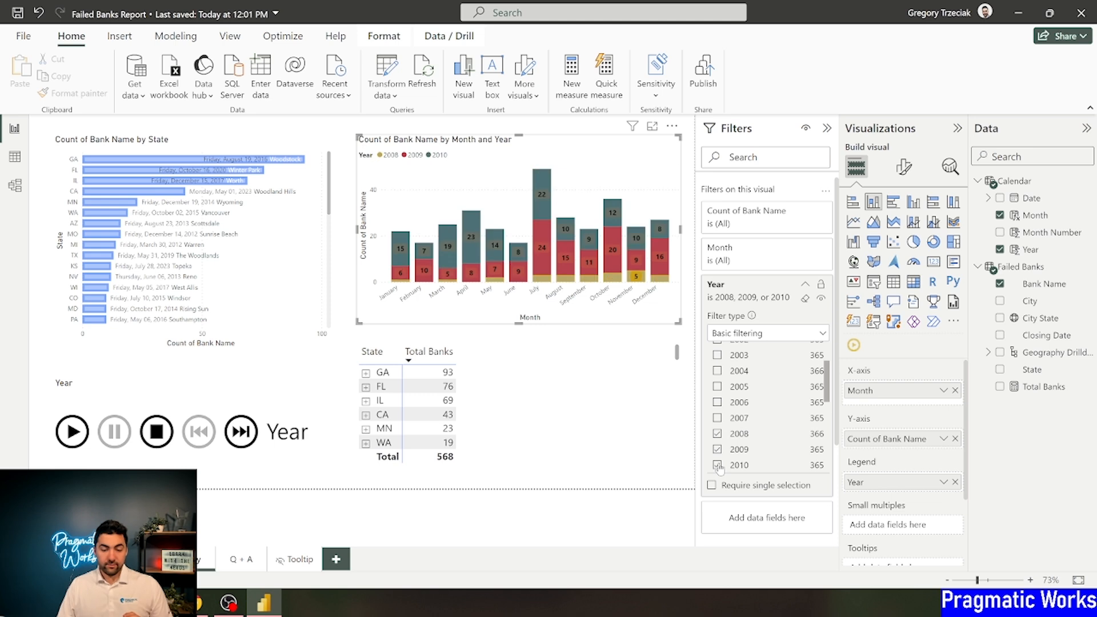
left_click(717, 433)
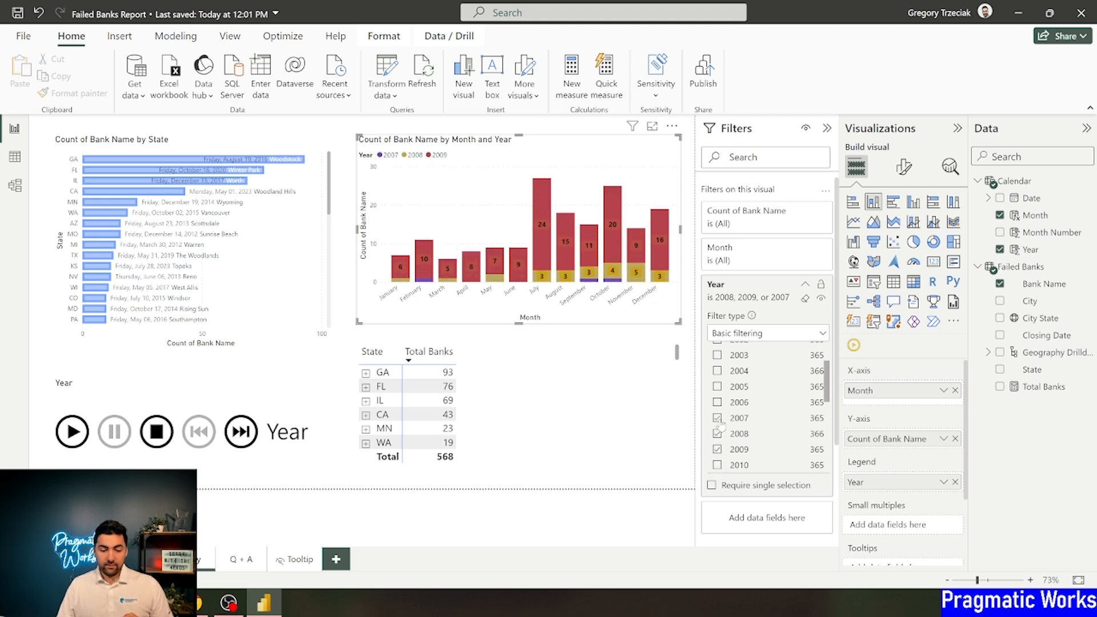
left_click(718, 401)
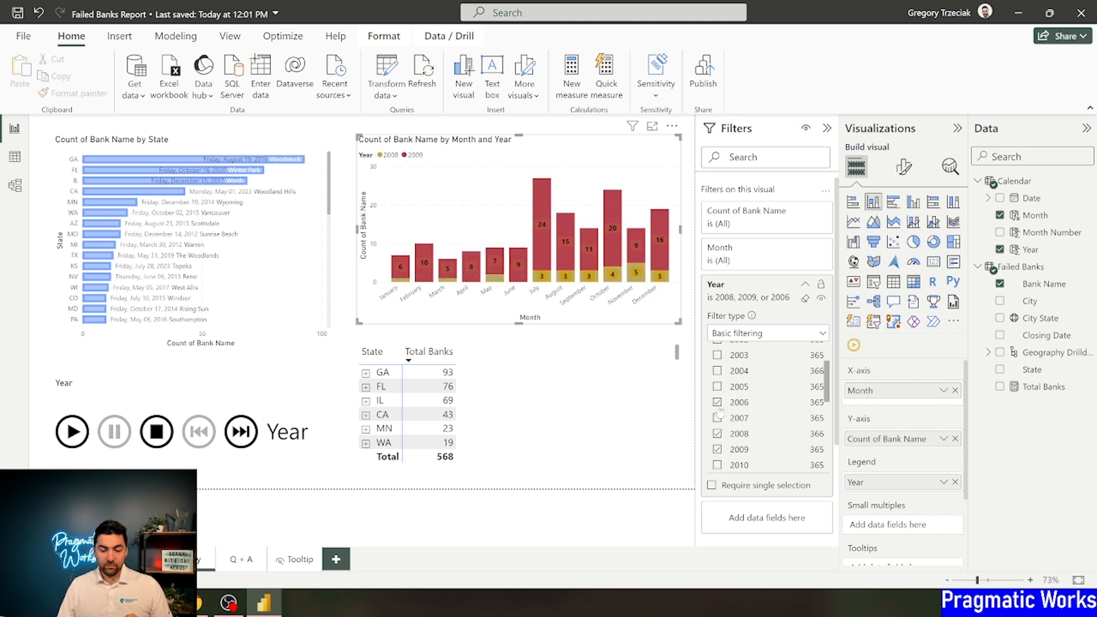
left_click(717, 418)
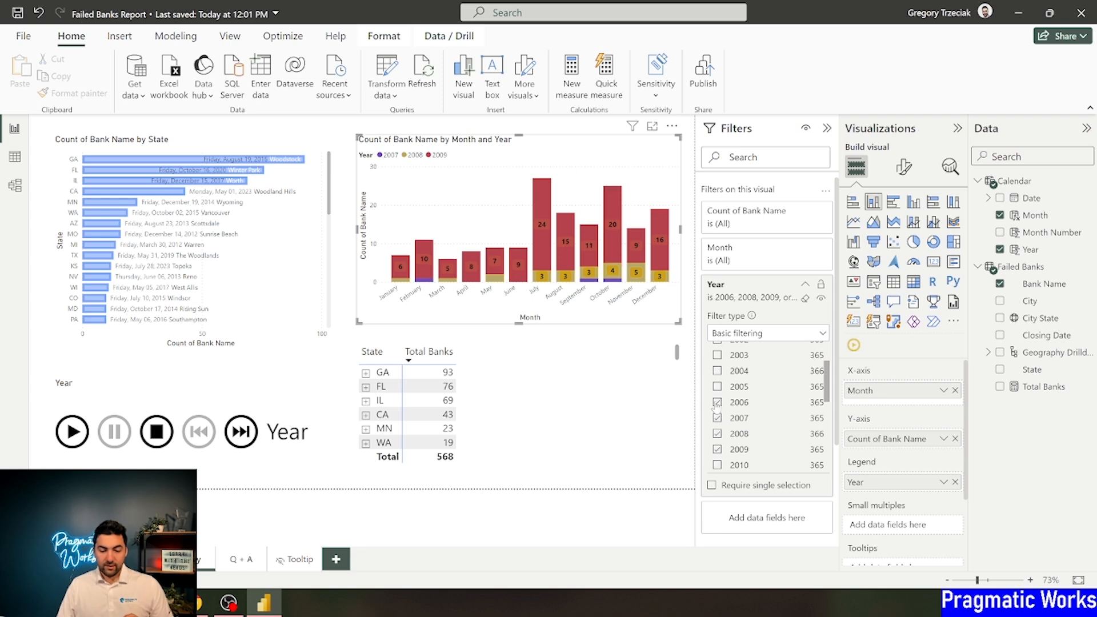
scroll("down", 3)
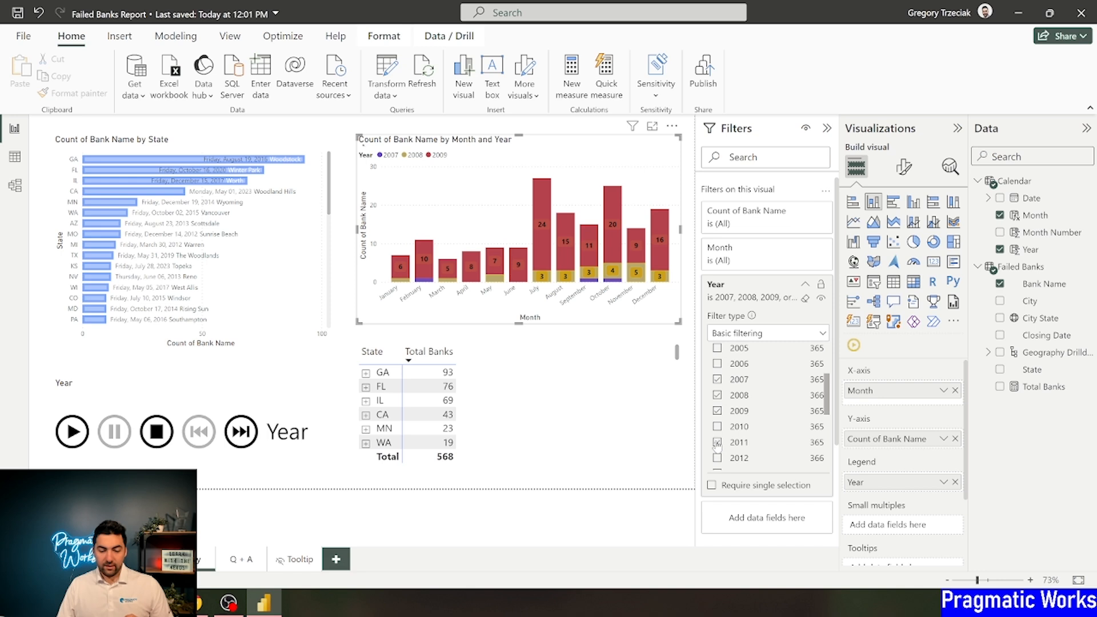
left_click(718, 442)
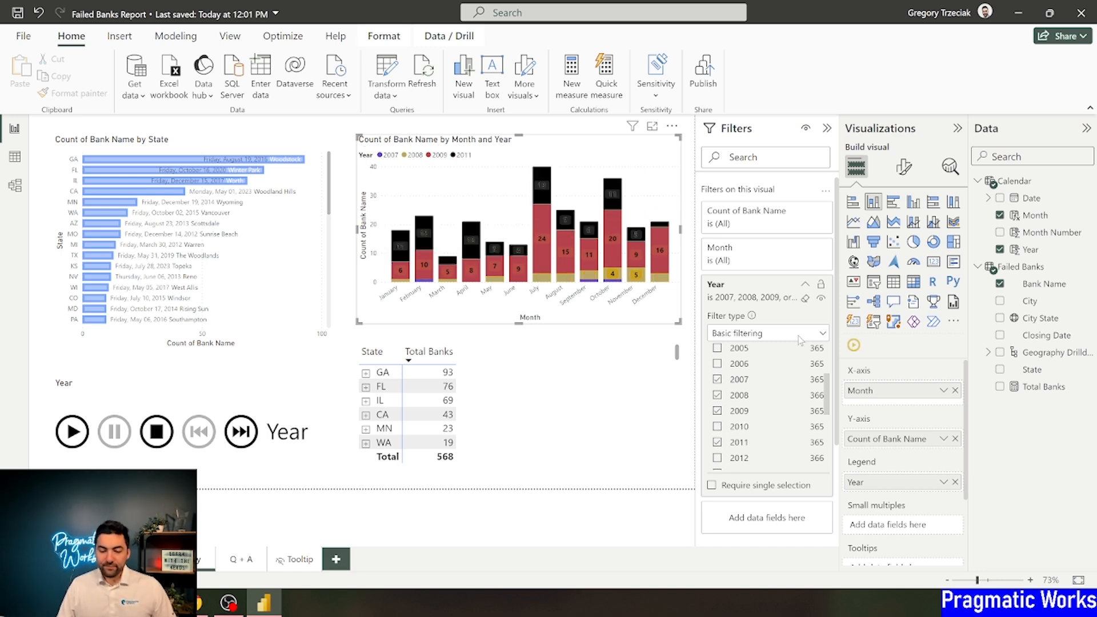
mouse_move(827, 131)
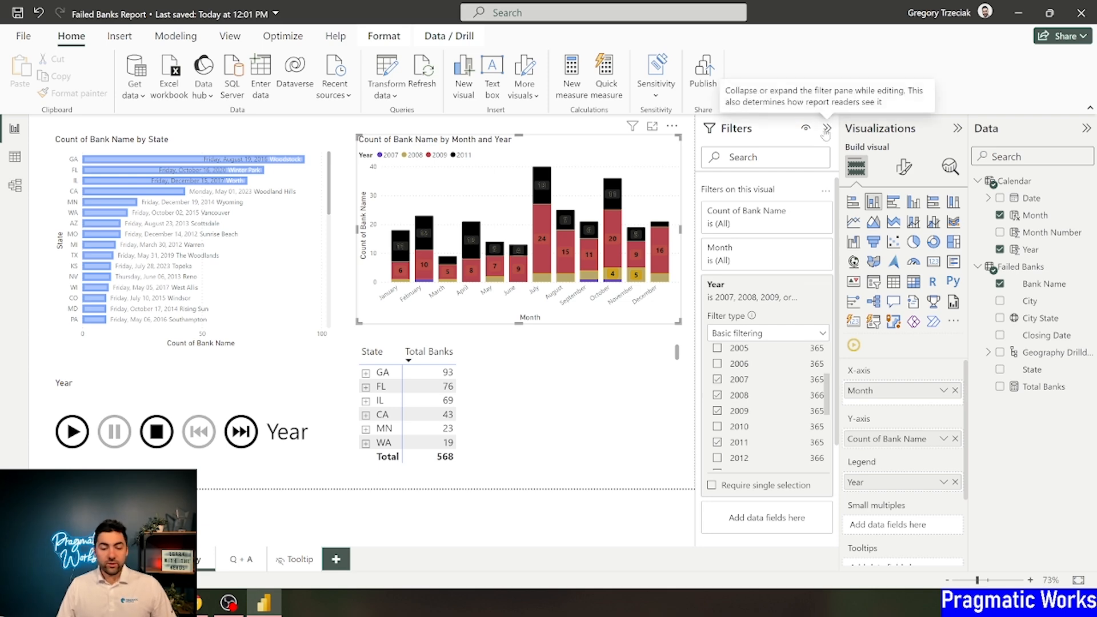
left_click(827, 128)
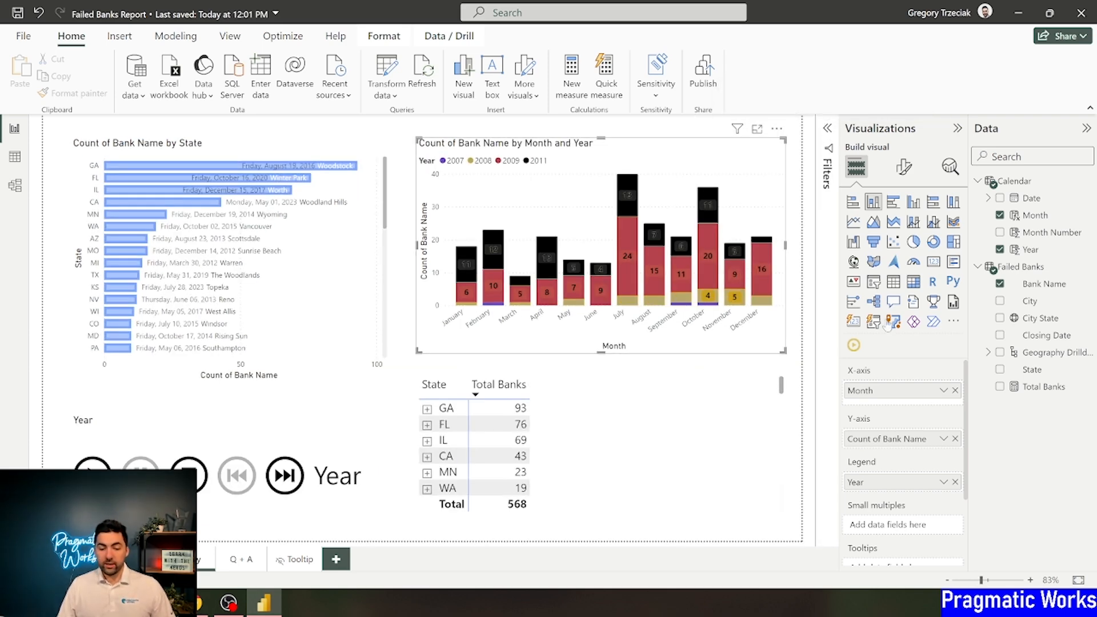
Step: Turn on borders around the stacked column chart's columns
left_click(903, 167)
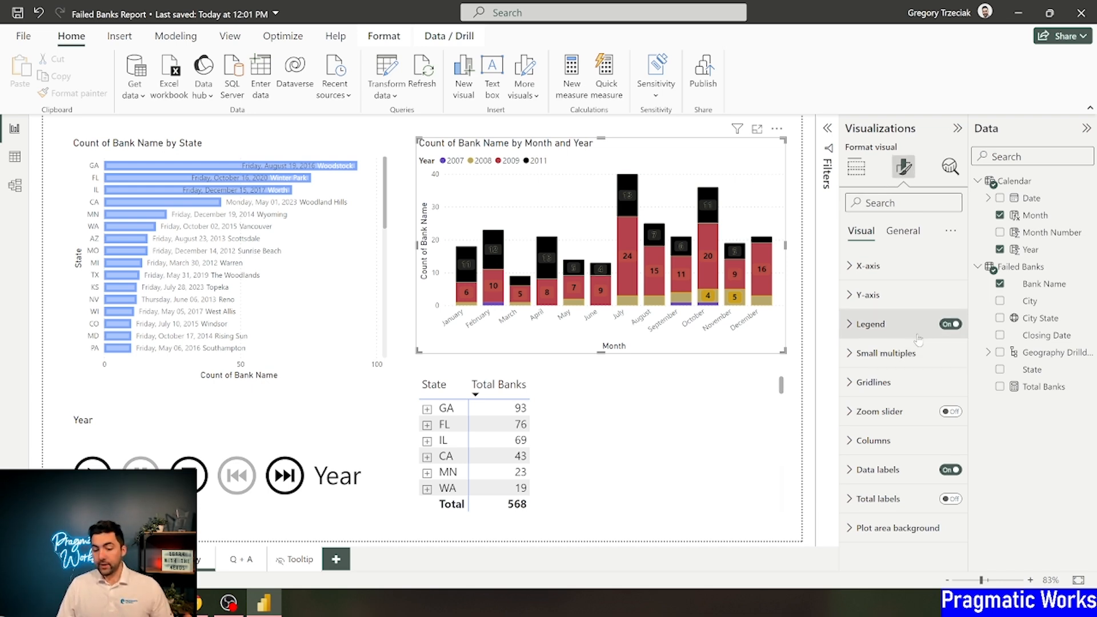
left_click(874, 440)
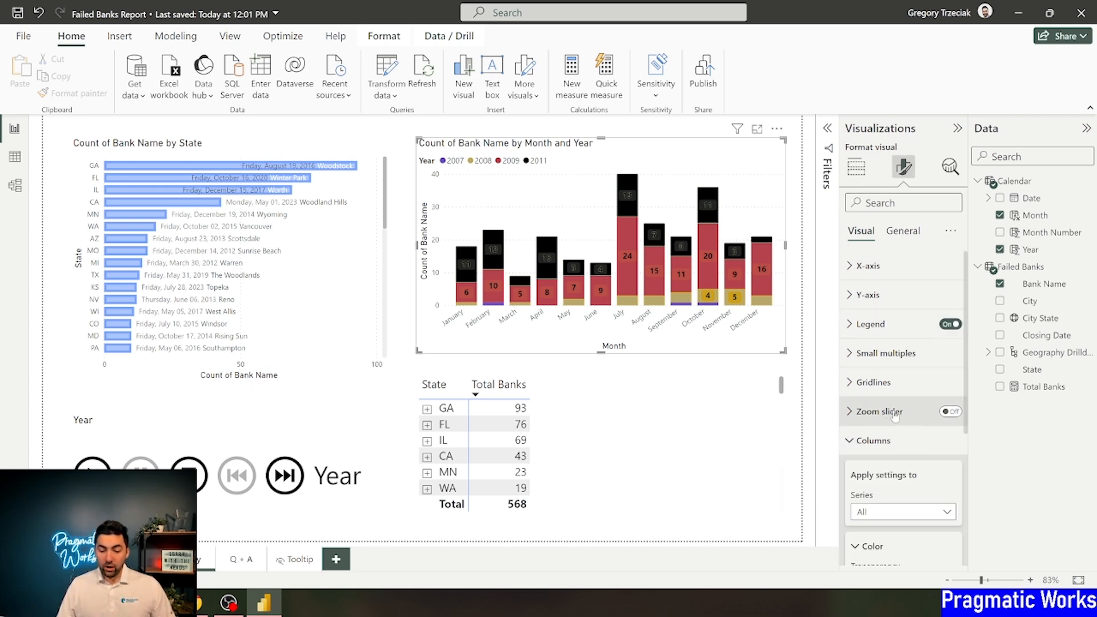
scroll("down", 3)
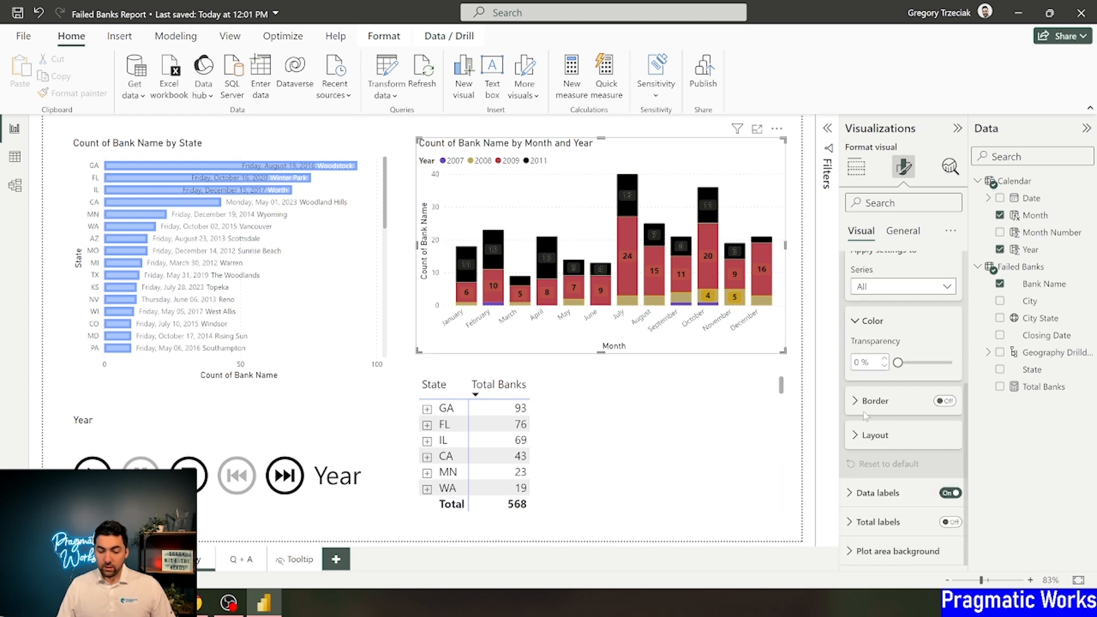
mouse_move(910, 353)
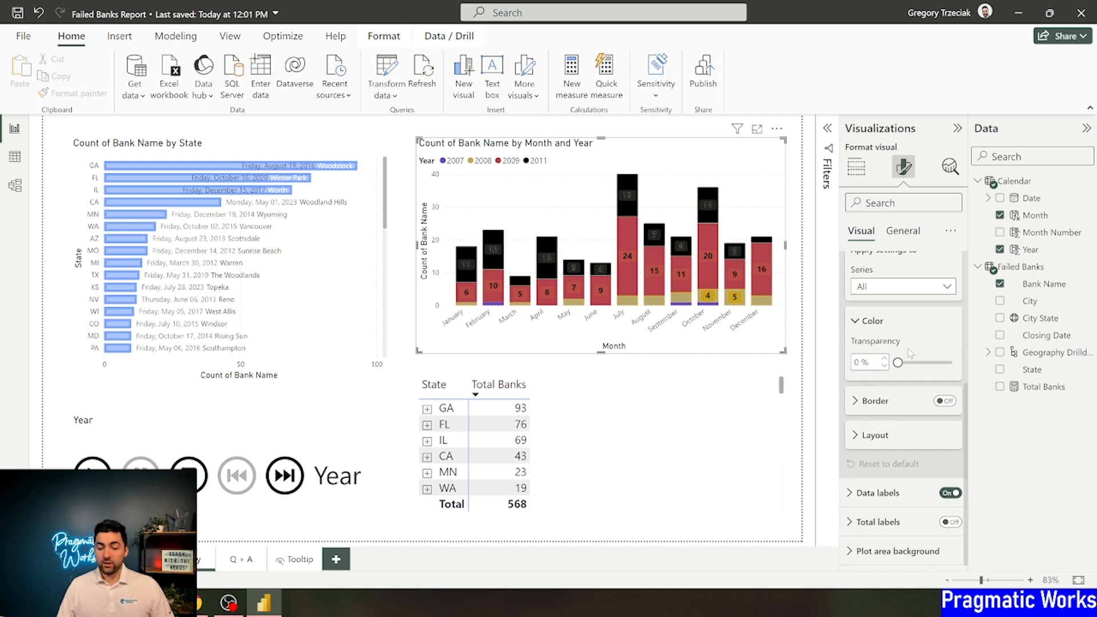
left_click(873, 400)
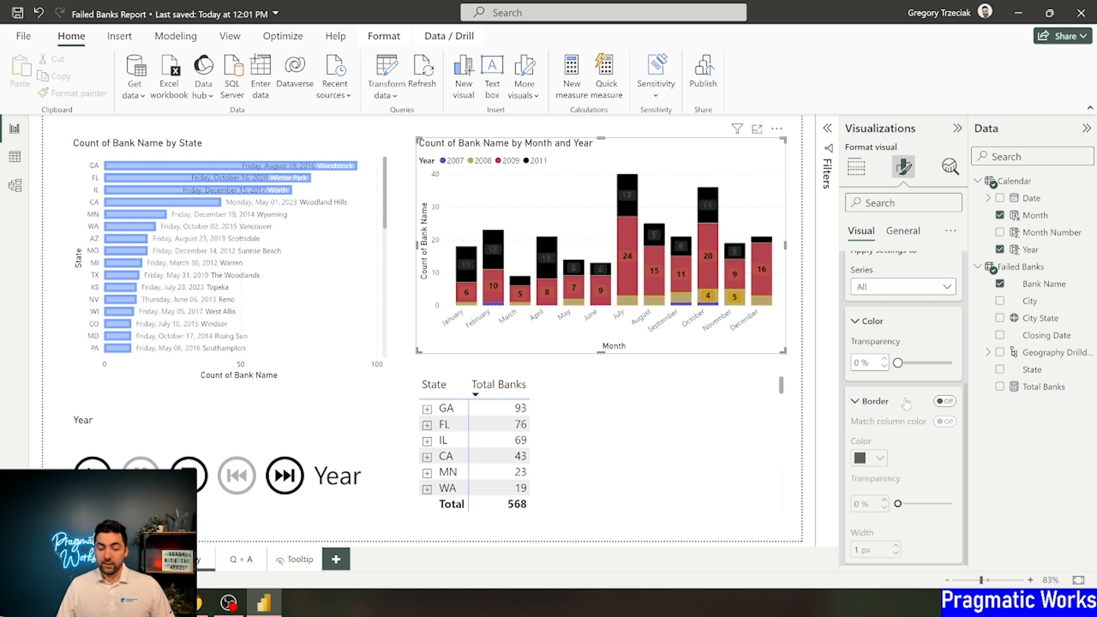
left_click(944, 401)
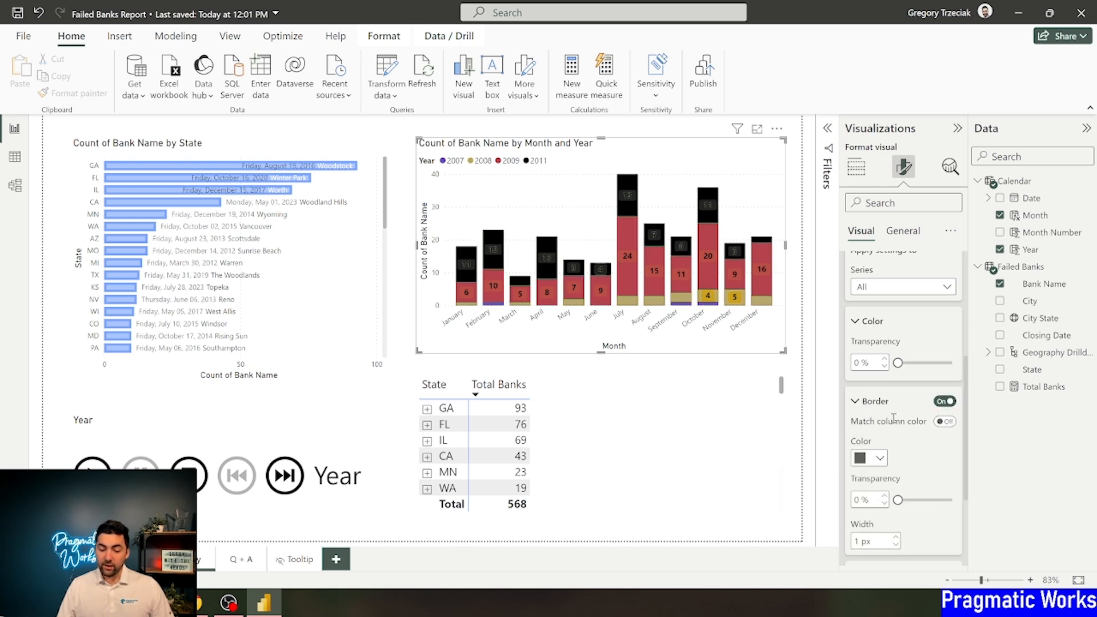
scroll("down", 3)
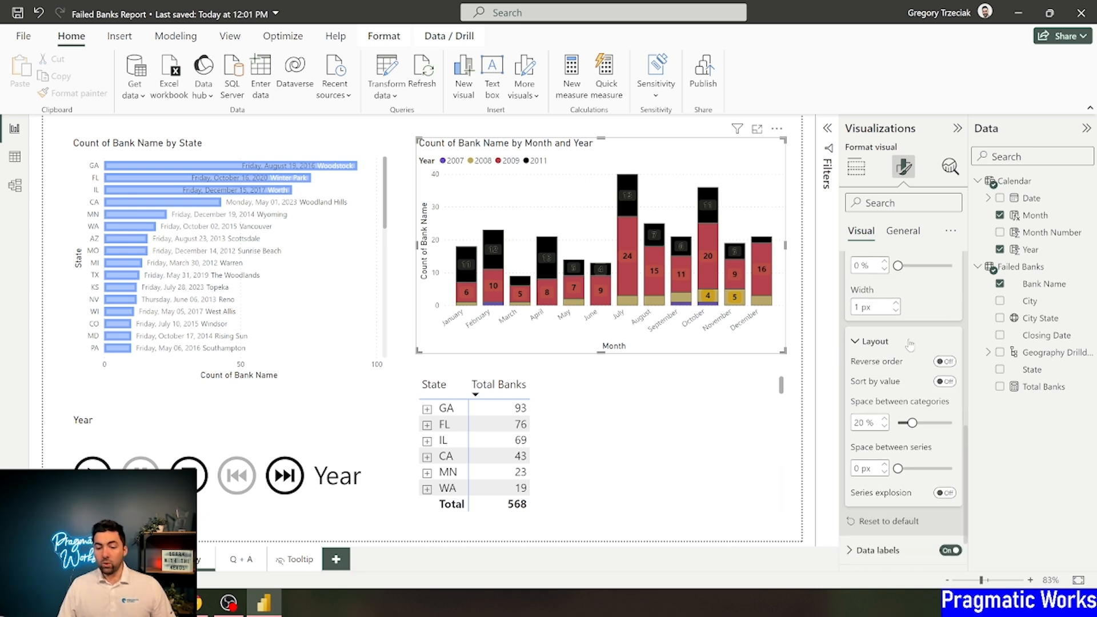
scroll("down", 3)
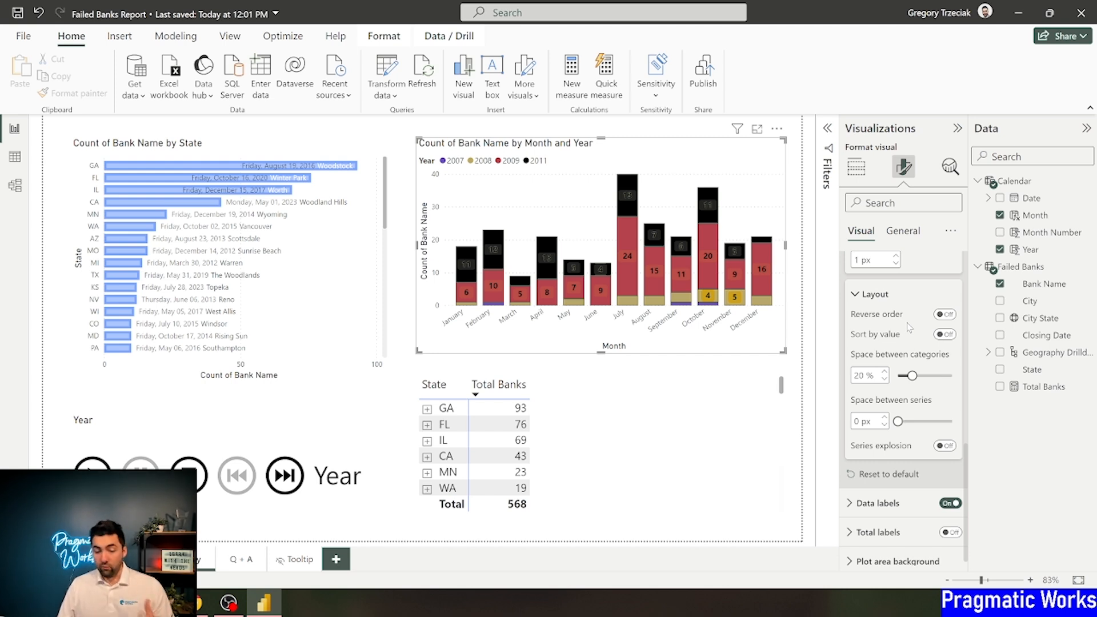
Step: In Layout, toggle Reverse order and Sort by value on and off for the year segments
left_click(944, 314)
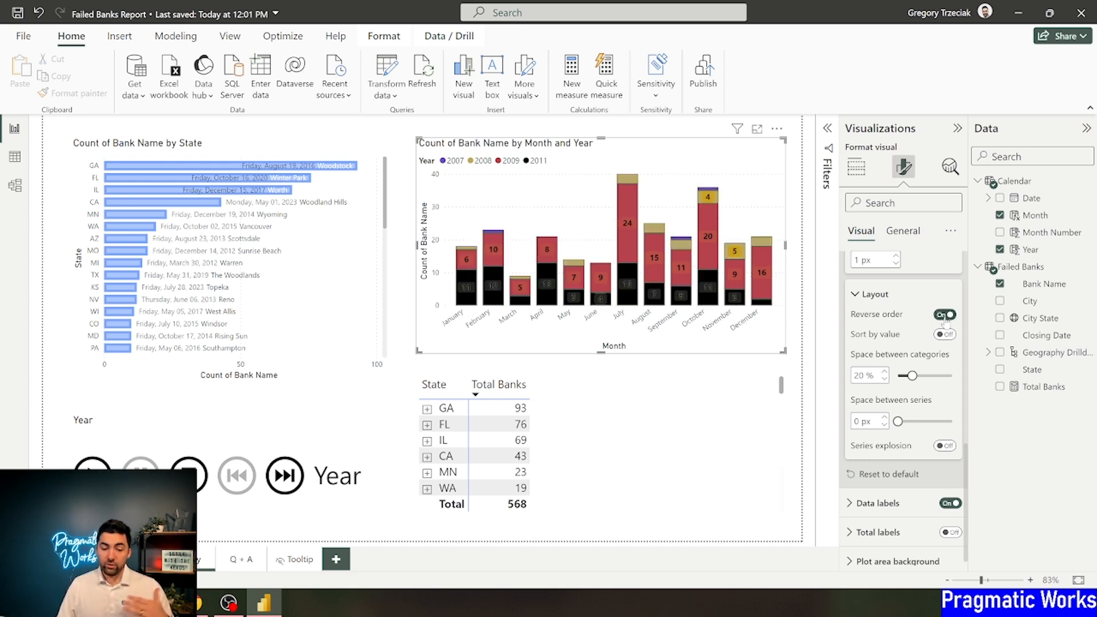
left_click(944, 314)
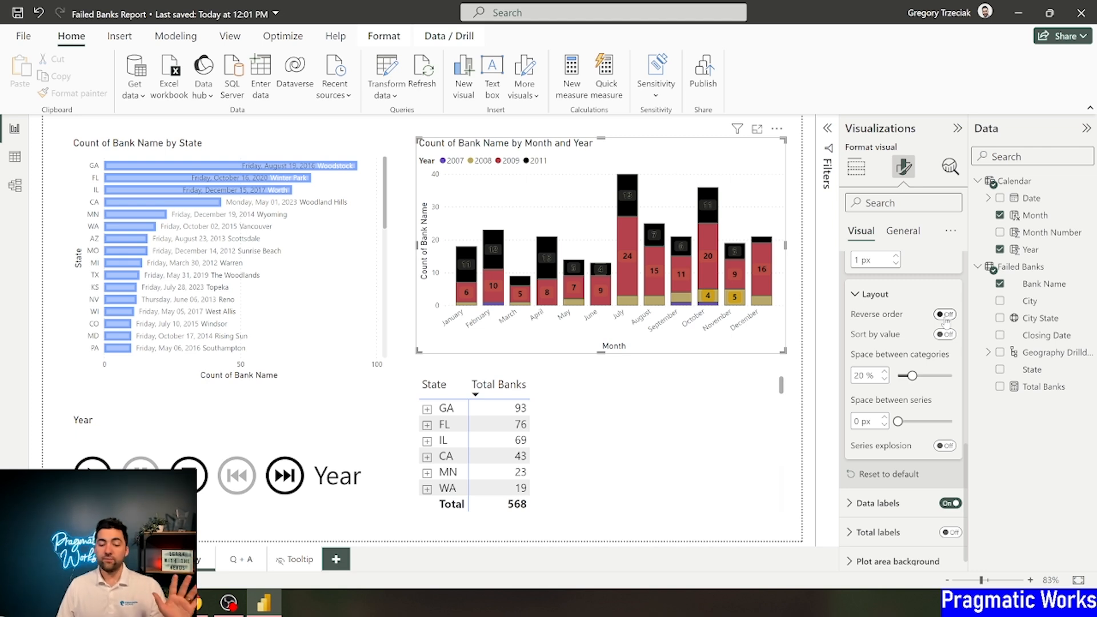
left_click(944, 314)
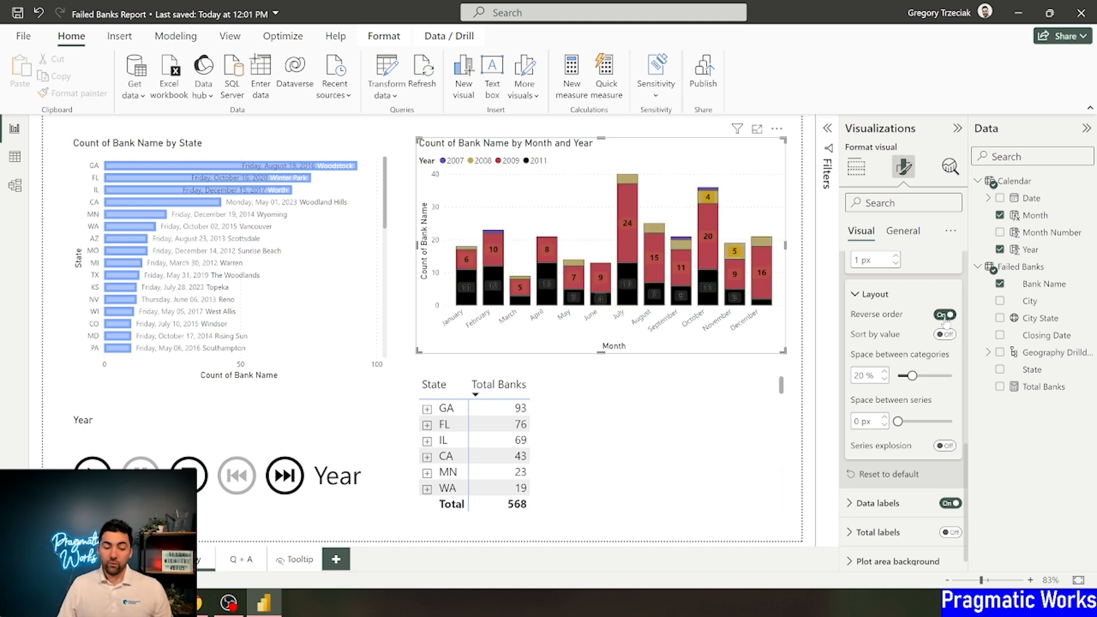
left_click(944, 314)
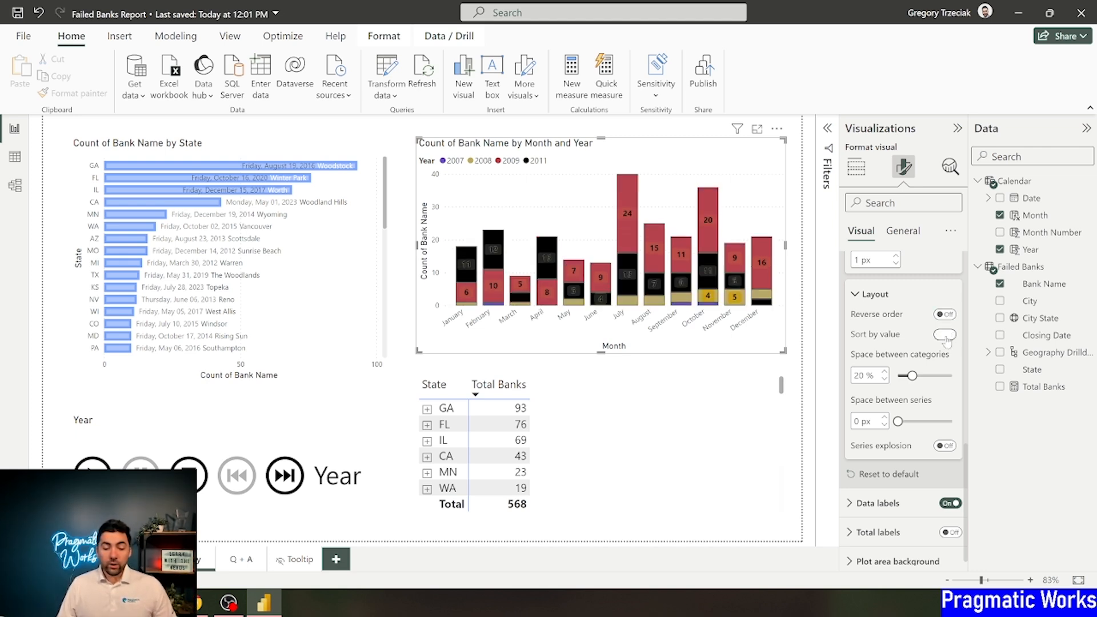
left_click(944, 334)
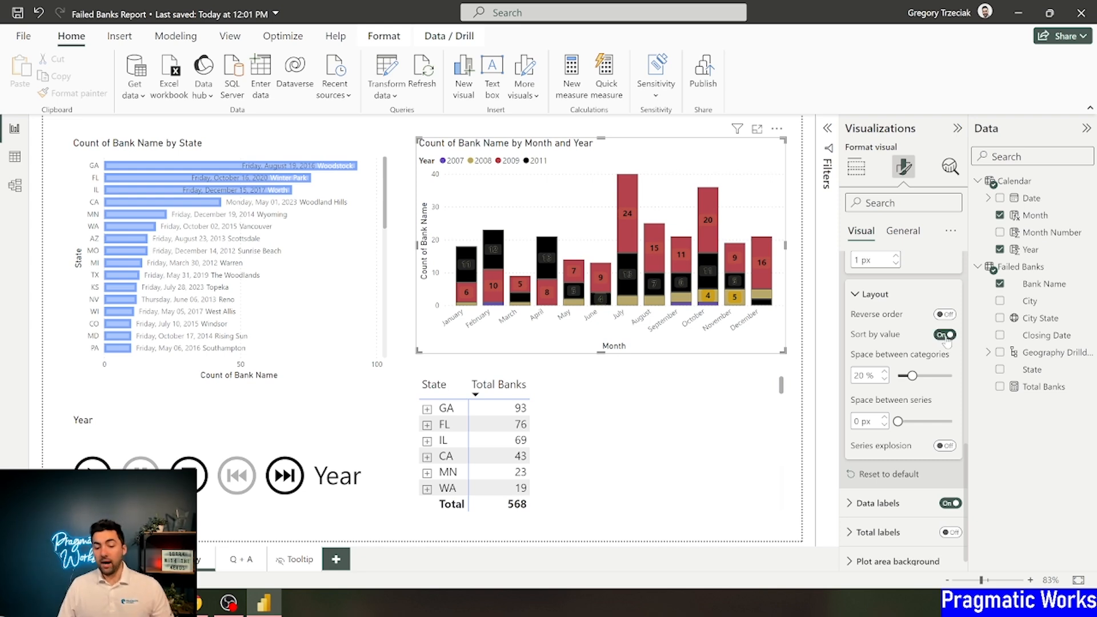
left_click(944, 334)
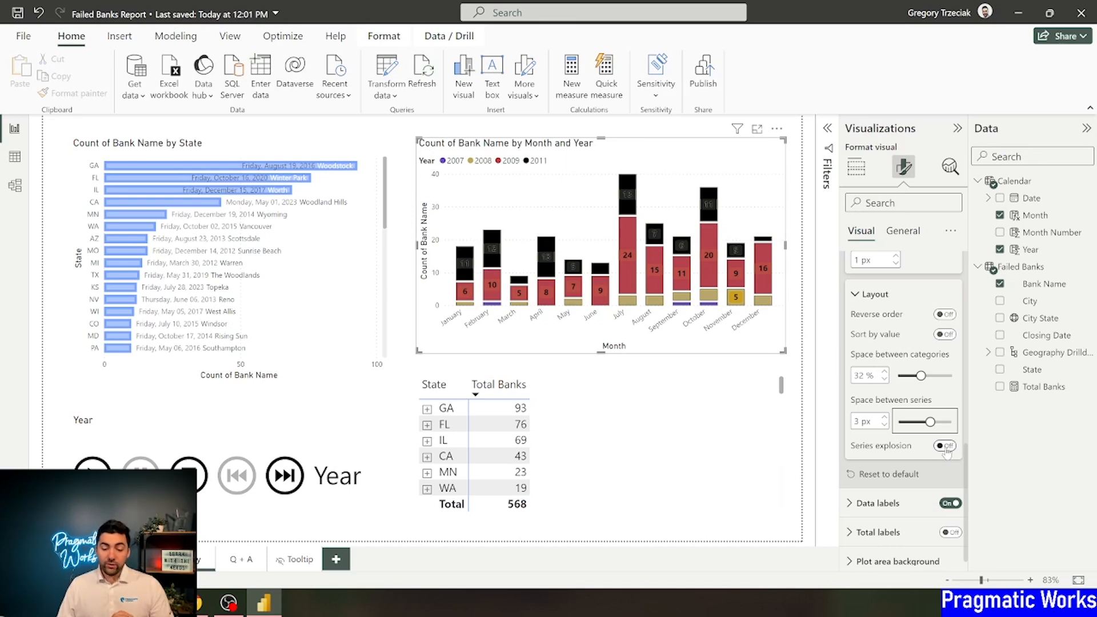
Step: Turn on Series explosion so the stacked year segments sit apart with small gaps
left_click(943, 447)
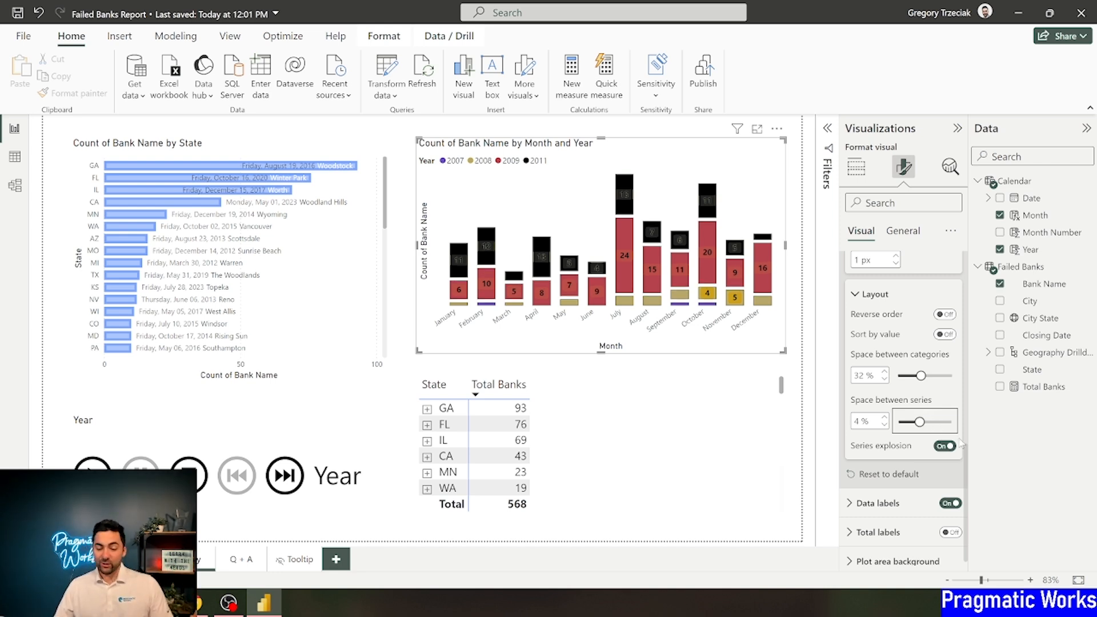
left_click(945, 446)
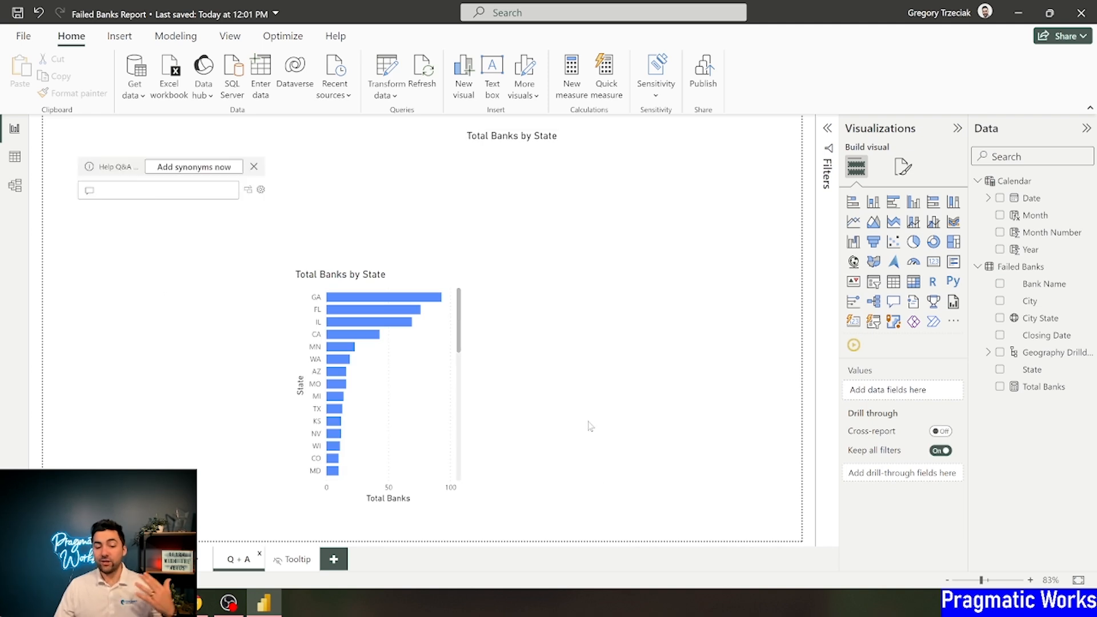
Step: Enter 'Greg was here' in the Q&A box before building the Total Banks by State map
type("Greg was here")
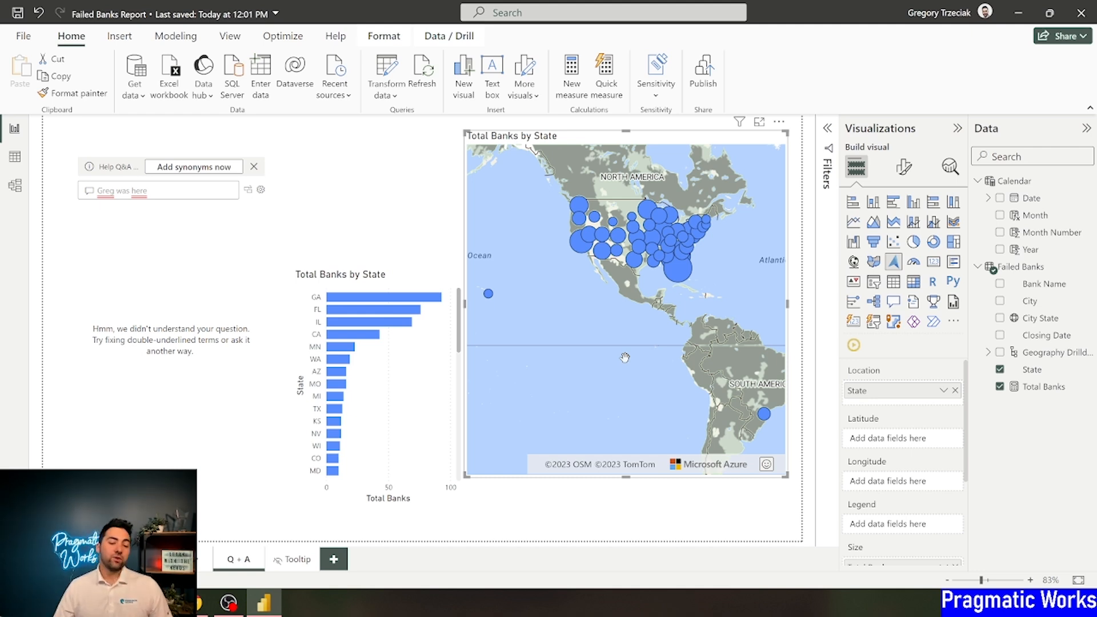
scroll("up", 3)
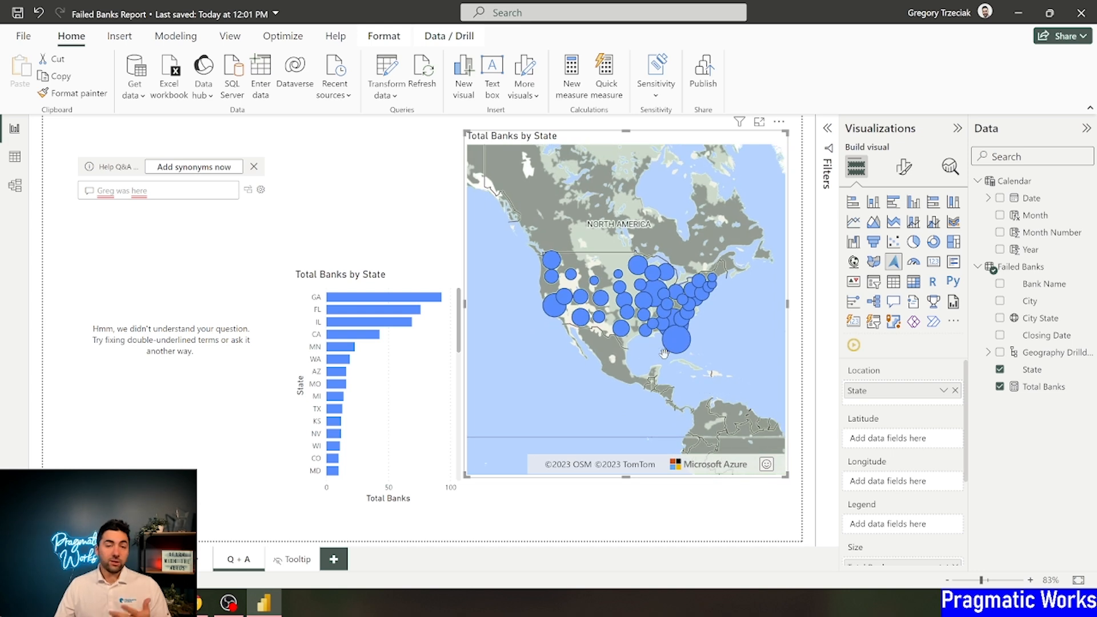
mouse_move(903, 168)
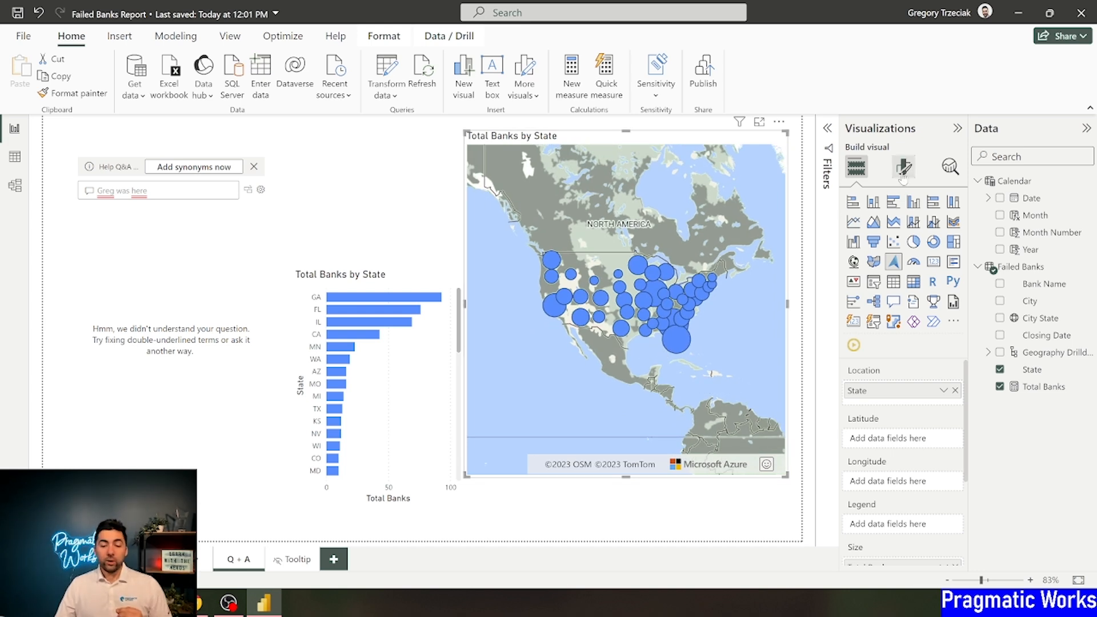
Step: Turn Cluster bubbles on in the map's Bubble layer so nearby states group into numbered clusters
left_click(903, 167)
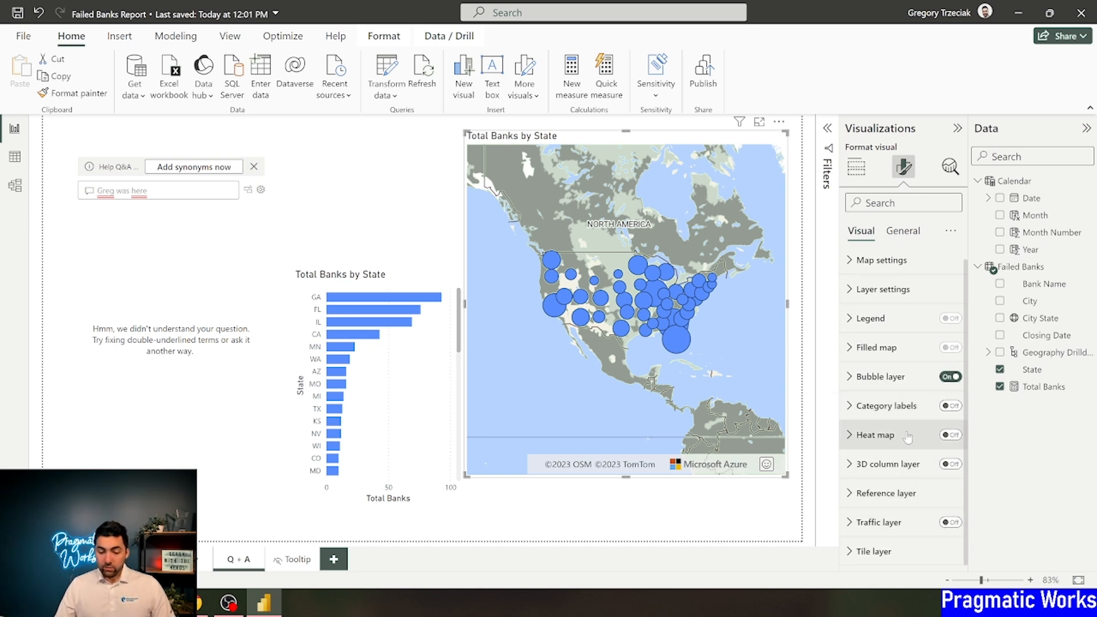
left_click(889, 405)
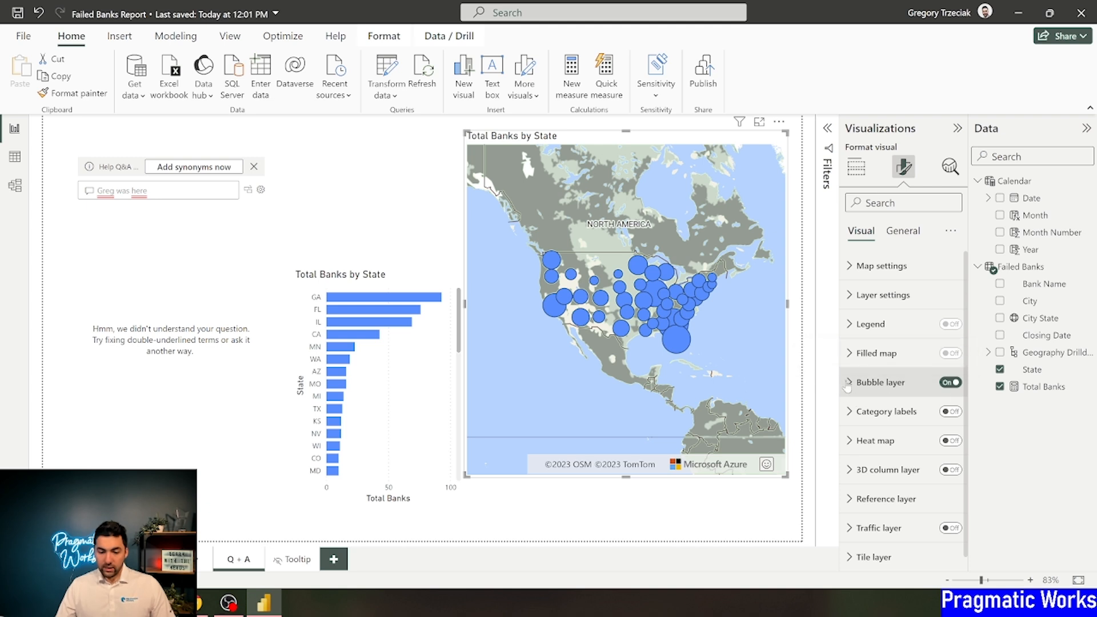
left_click(850, 372)
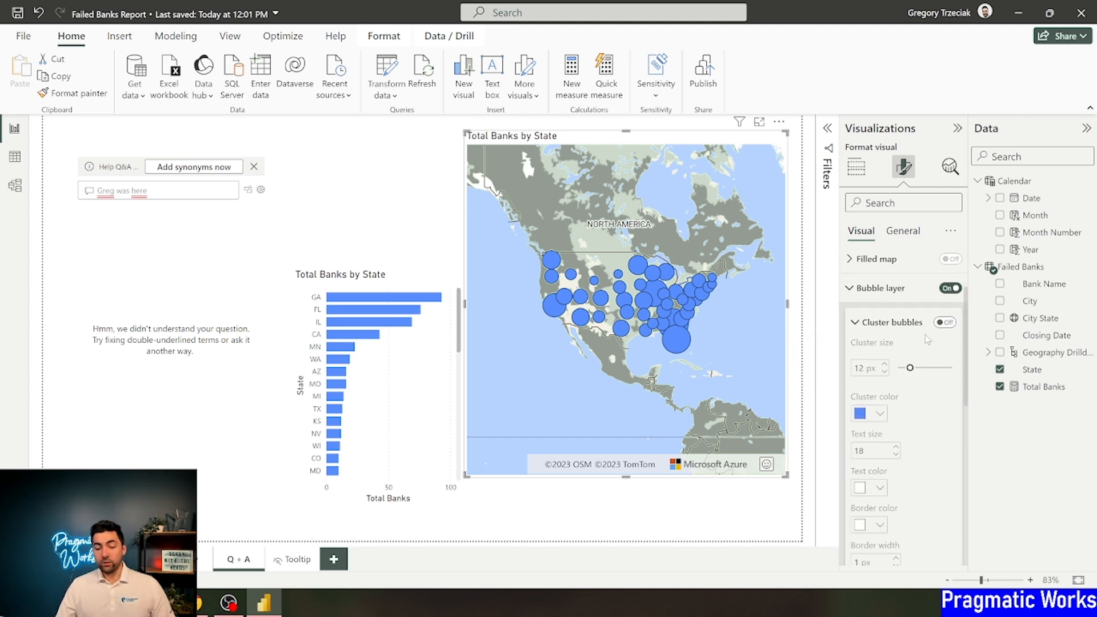
left_click(945, 322)
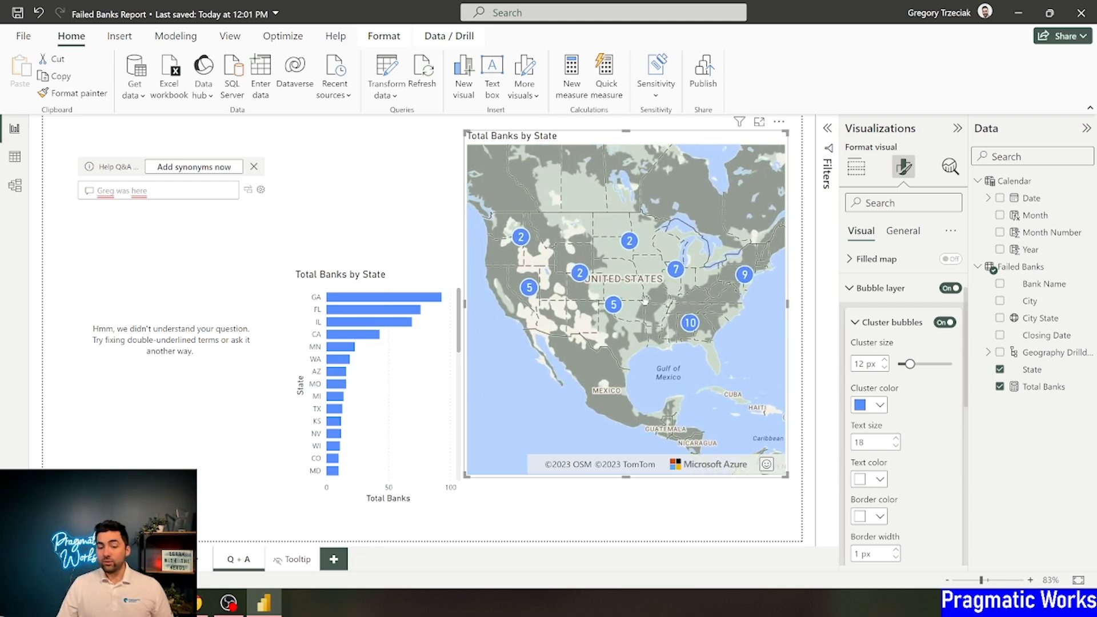
scroll("down", 3)
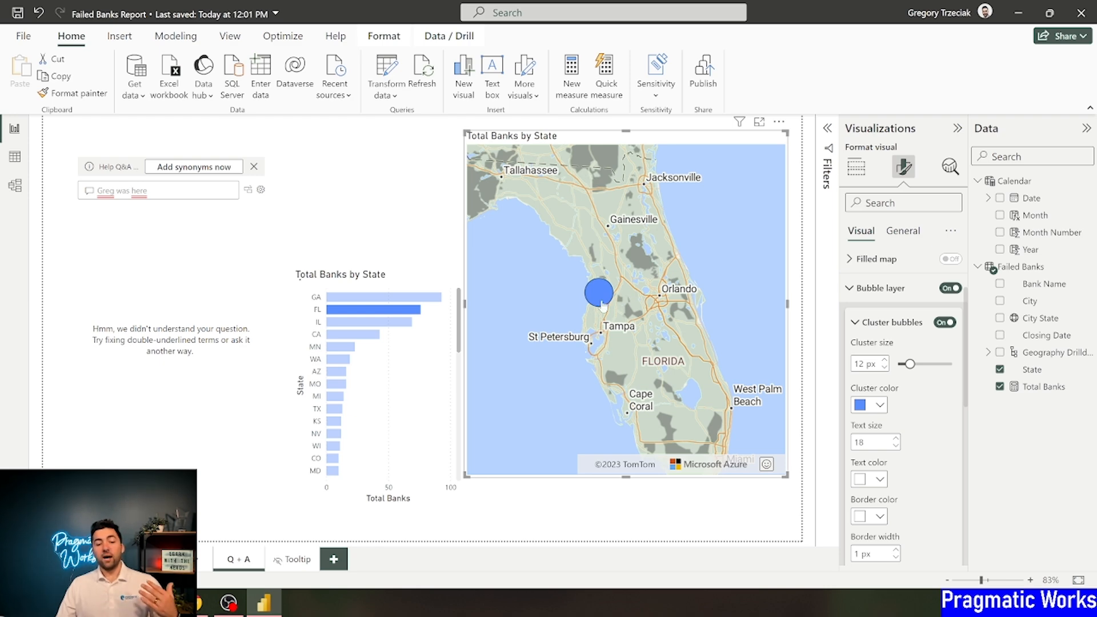
scroll("down", 3)
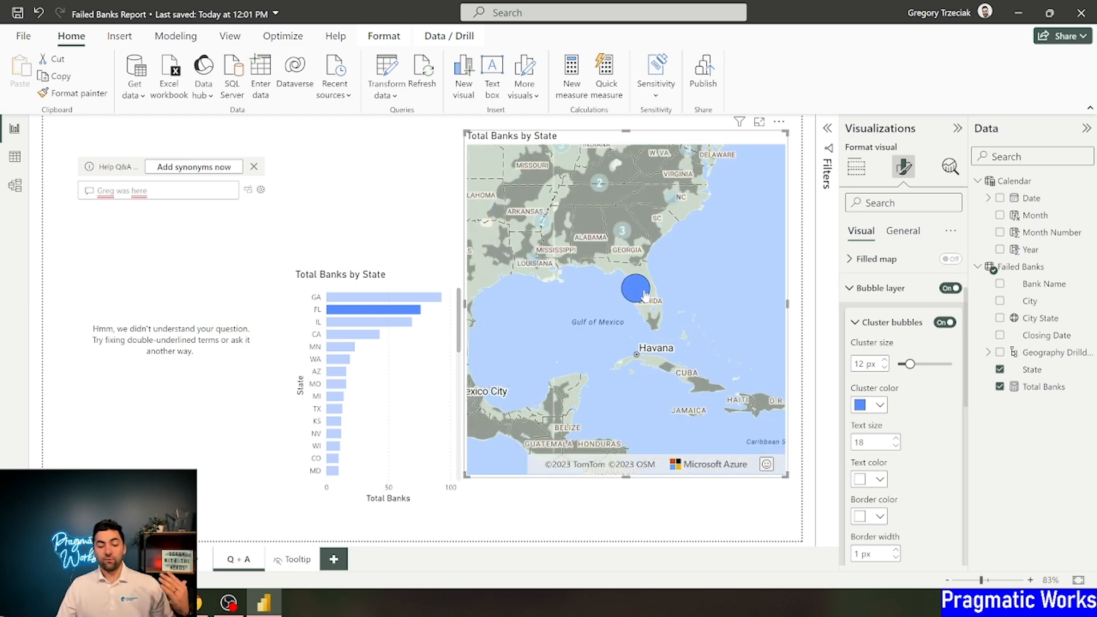